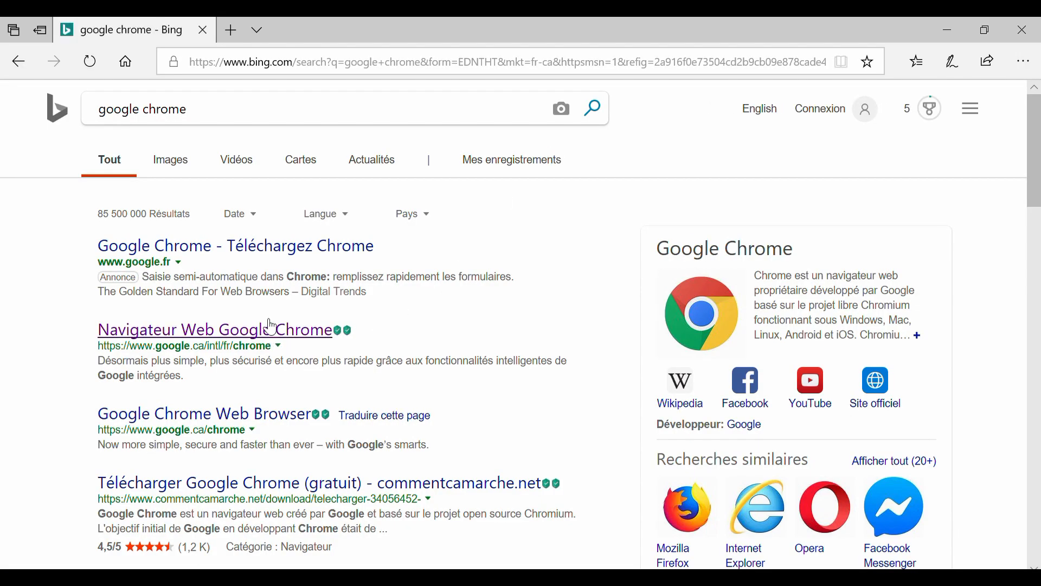
Open the 'Navigateur Web Google Chrome' result and accept-and-install the Chrome download for Windows.
{"action": "left_click", "coordinate": [214, 330]}
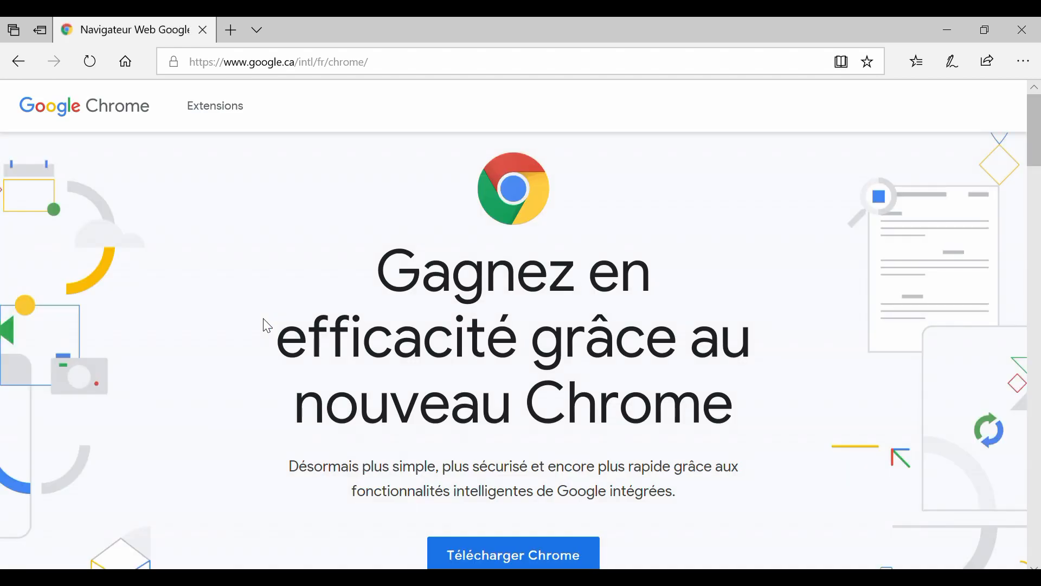
{"action": "left_click", "coordinate": [515, 554]}
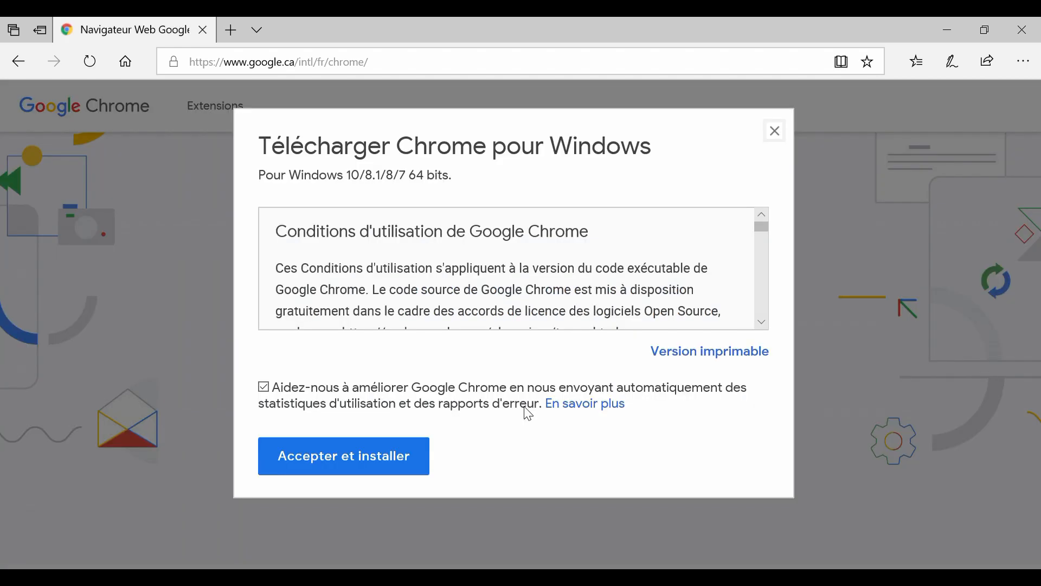
{"action": "left_click", "coordinate": [343, 456]}
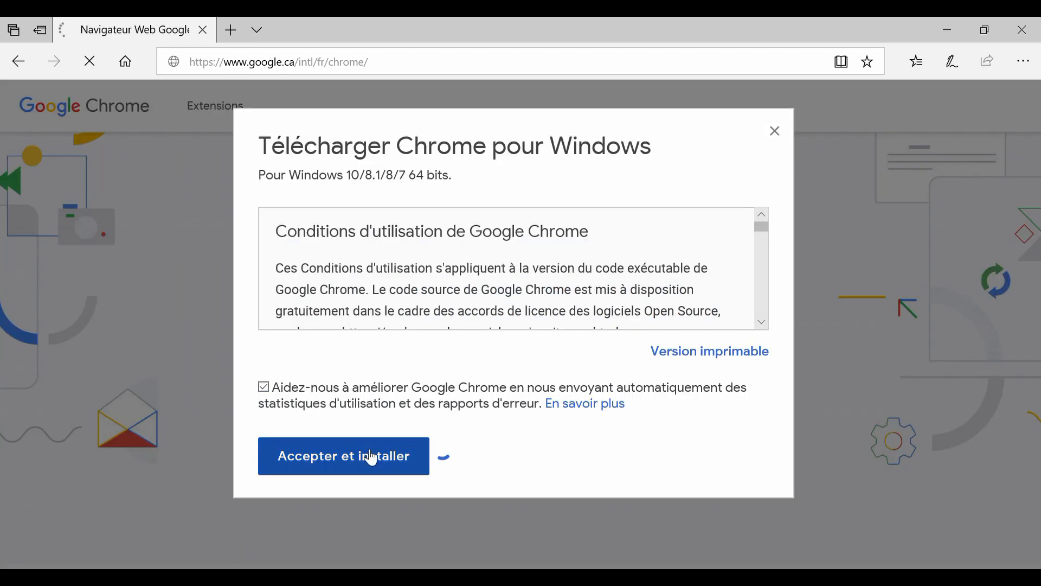
{"action": "left_click", "coordinate": [343, 456]}
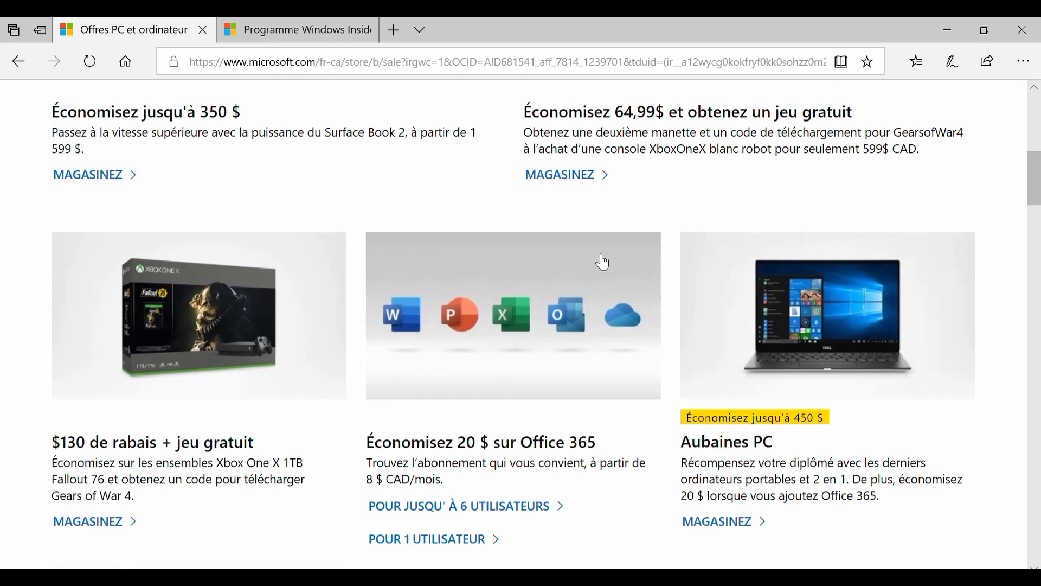
Scroll the Store deals, then scroll through the Windows Insider Program tab.
{"action": "scroll", "scroll_direction": "down", "scroll_amount": 3}
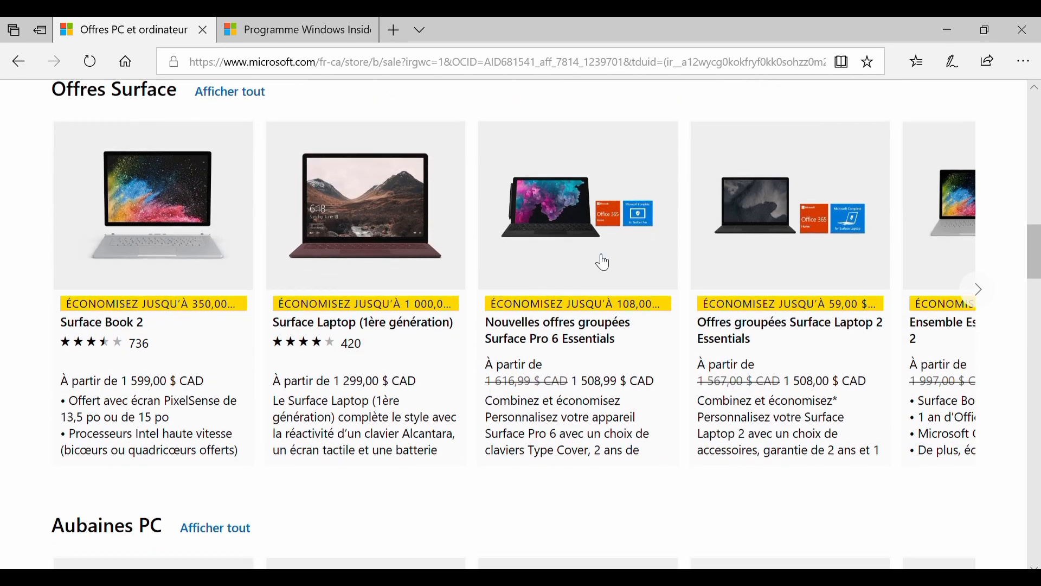
{"action": "left_click", "coordinate": [295, 30]}
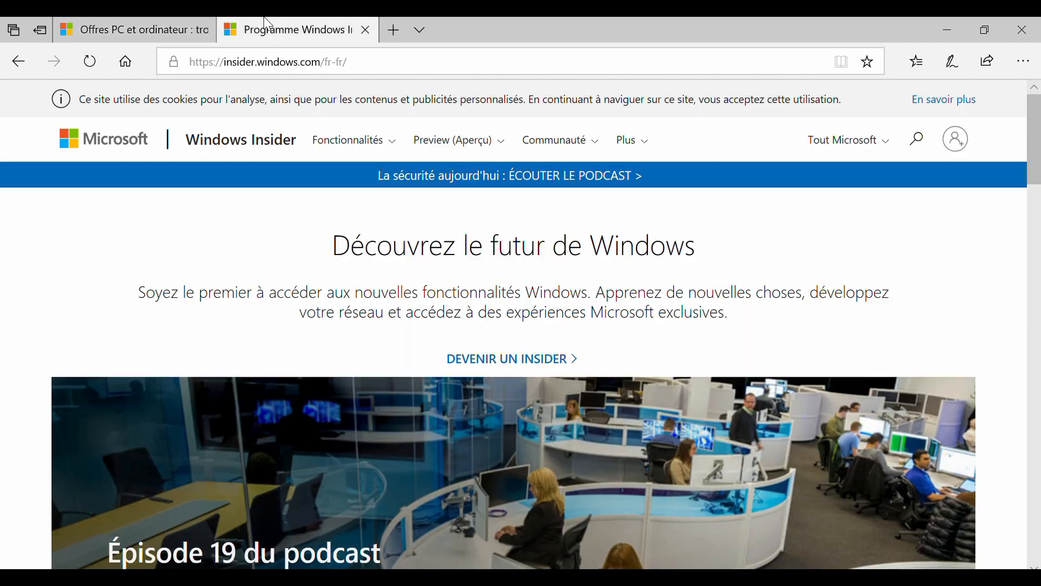
{"action": "scroll", "scroll_direction": "down", "scroll_amount": 3}
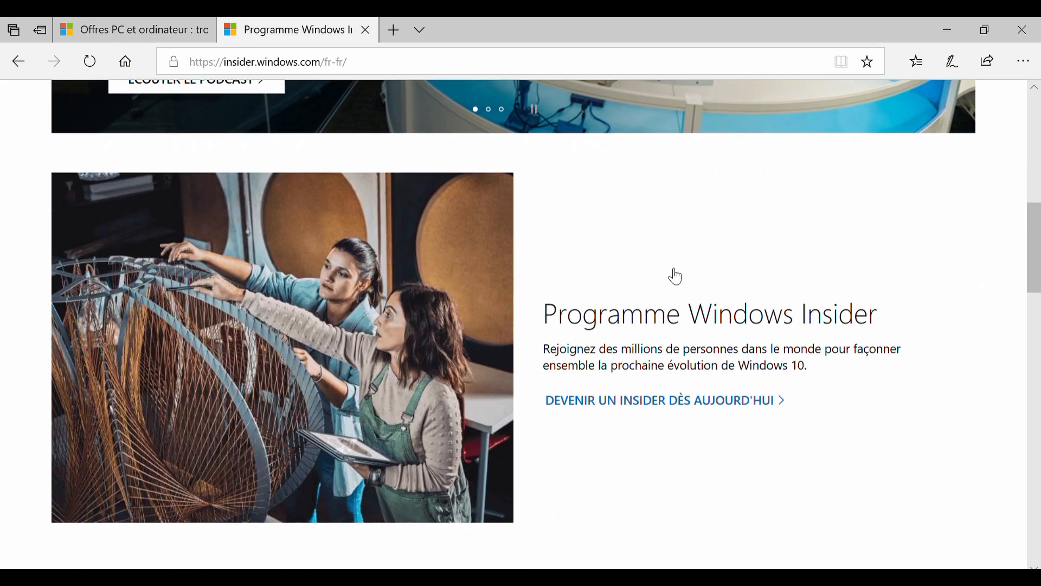
{"action": "scroll", "scroll_direction": "down", "scroll_amount": 3}
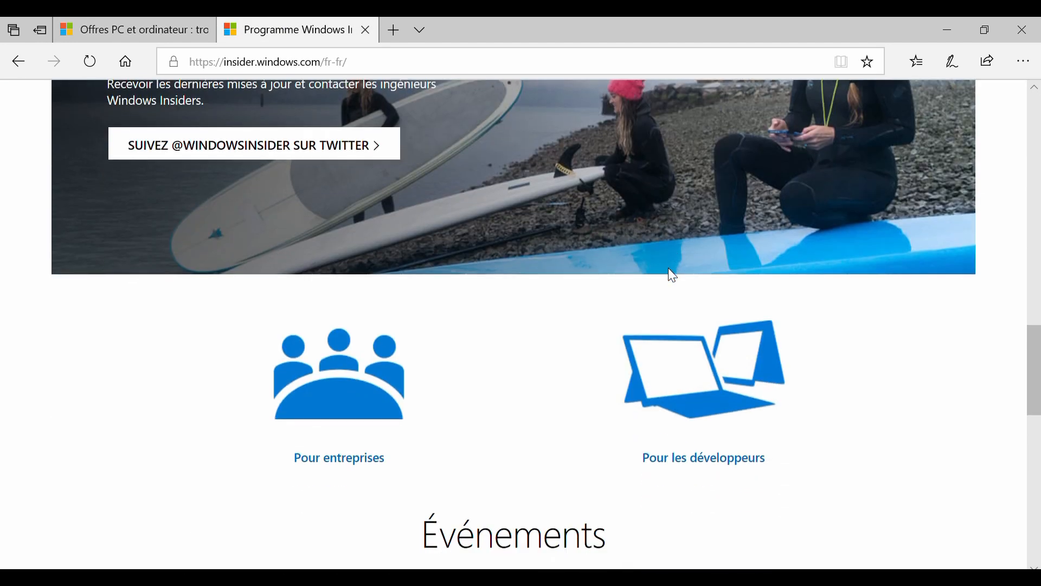
{"action": "scroll", "scroll_direction": "down", "scroll_amount": 3}
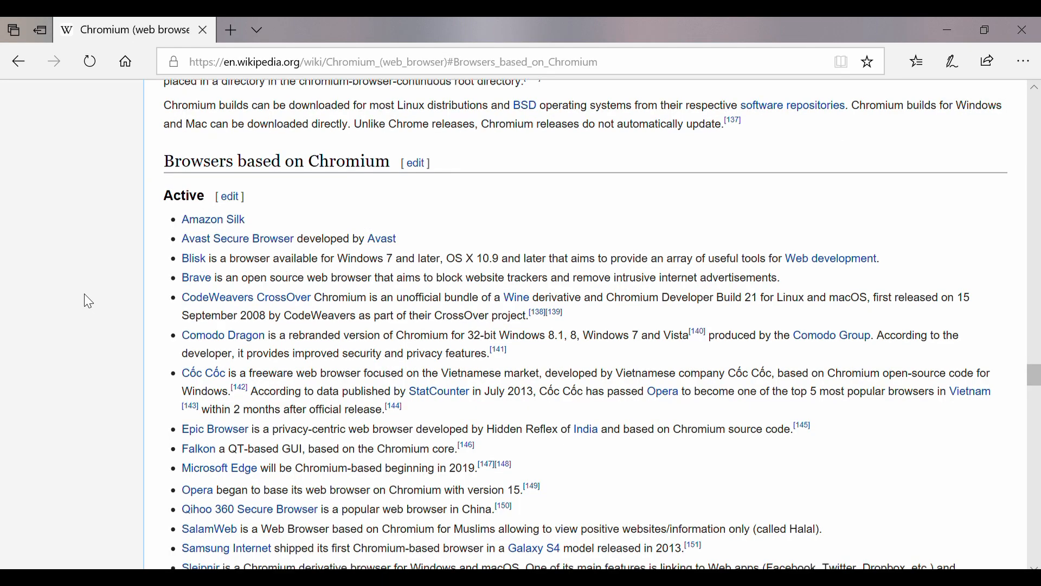
{"action": "scroll", "scroll_direction": "down", "scroll_amount": 3}
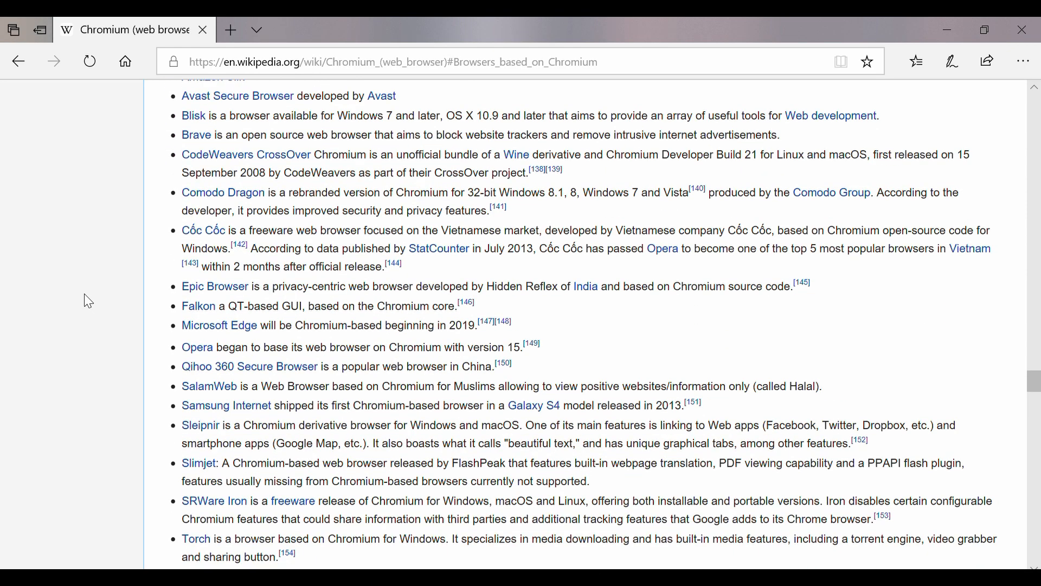
{"action": "scroll", "scroll_direction": "down", "scroll_amount": 3}
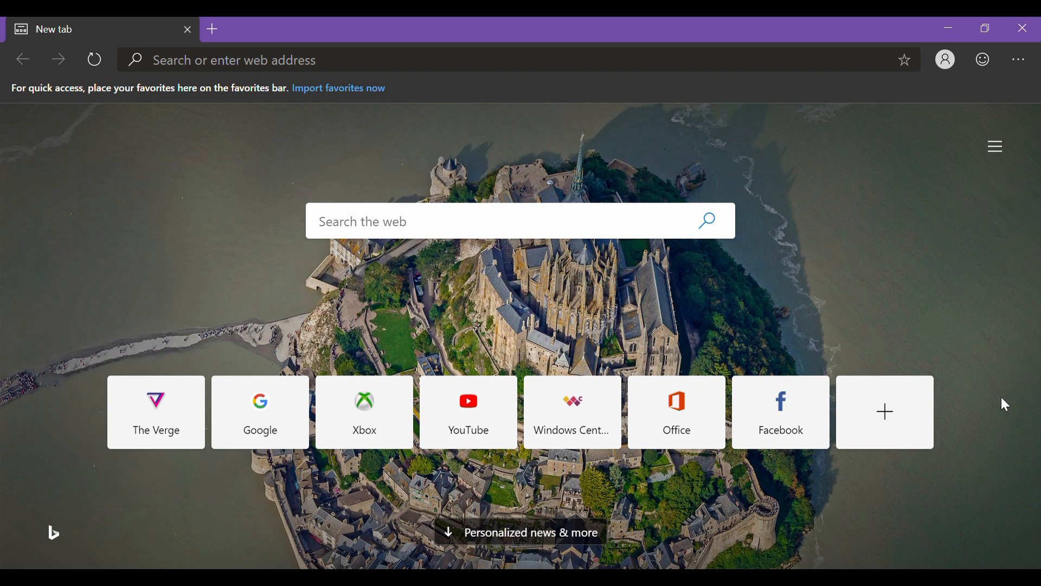
Try the Focused and Inspirational layouts, settle on Informational, and close the layout panel.
{"action": "left_click", "coordinate": [994, 146]}
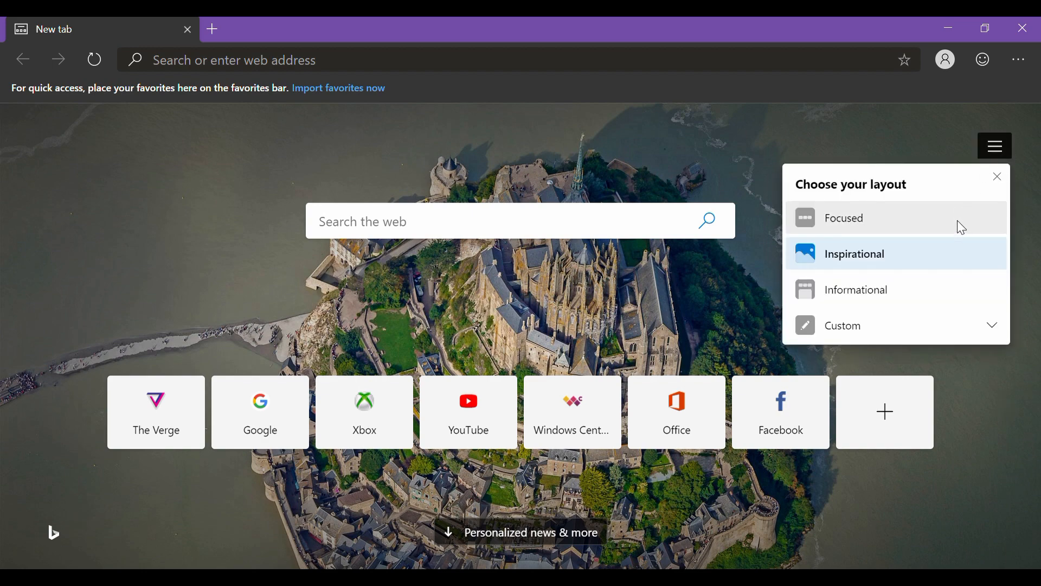
{"action": "left_click", "coordinate": [865, 218]}
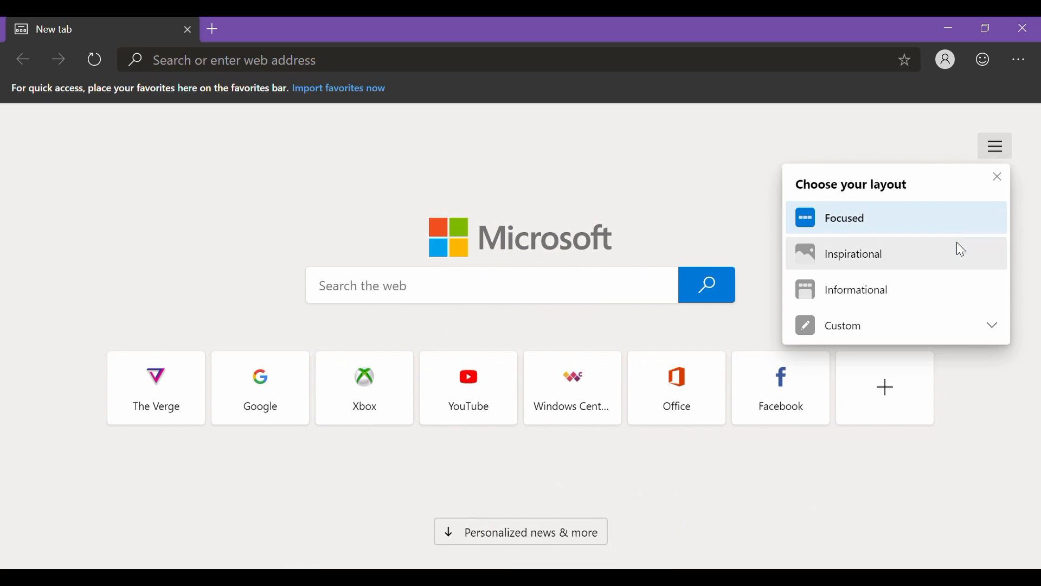
{"action": "left_click", "coordinate": [854, 254]}
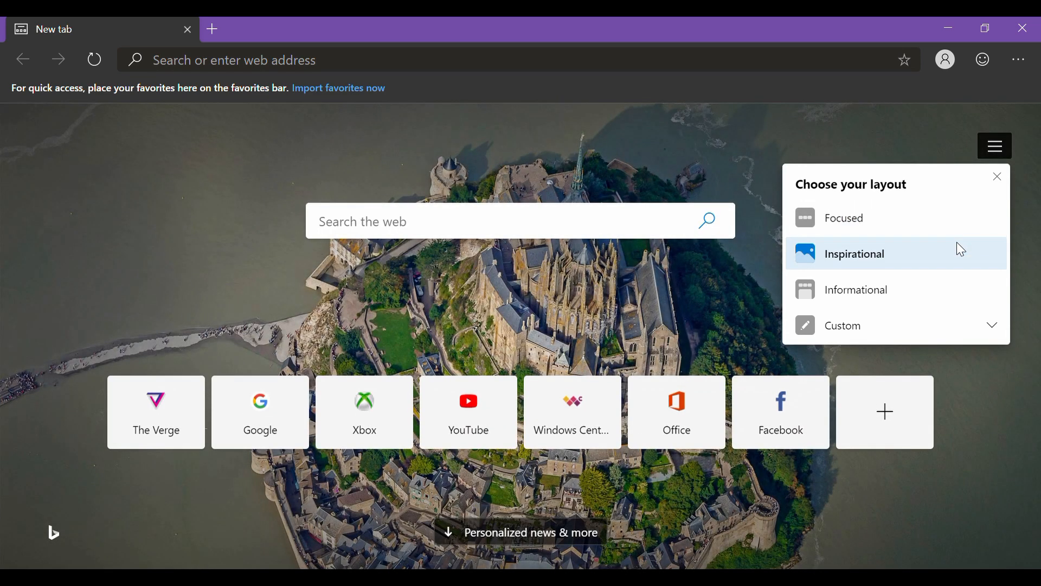
{"action": "left_click", "coordinate": [857, 290]}
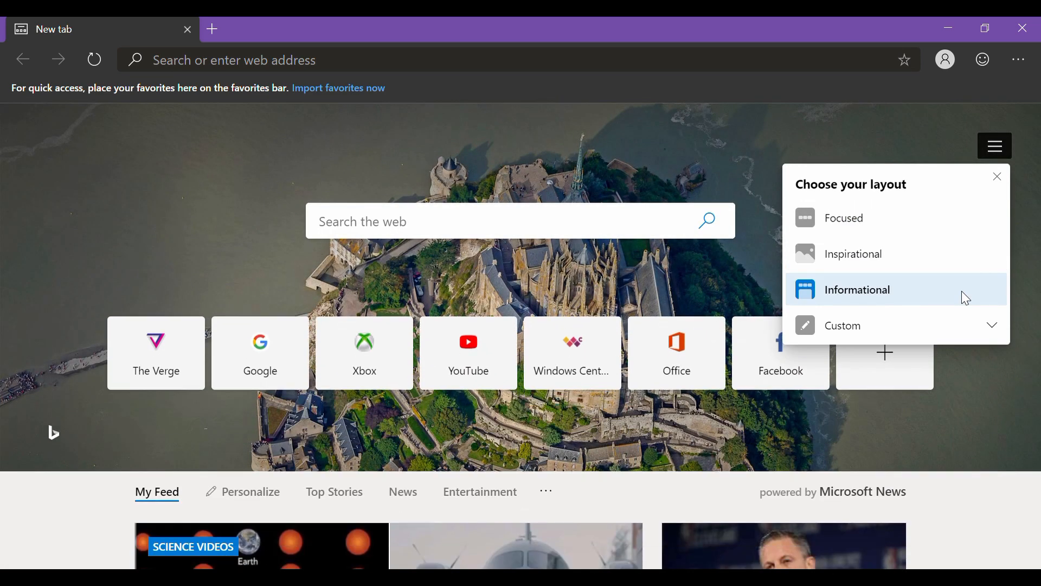
{"action": "scroll", "scroll_direction": "down", "scroll_amount": 3}
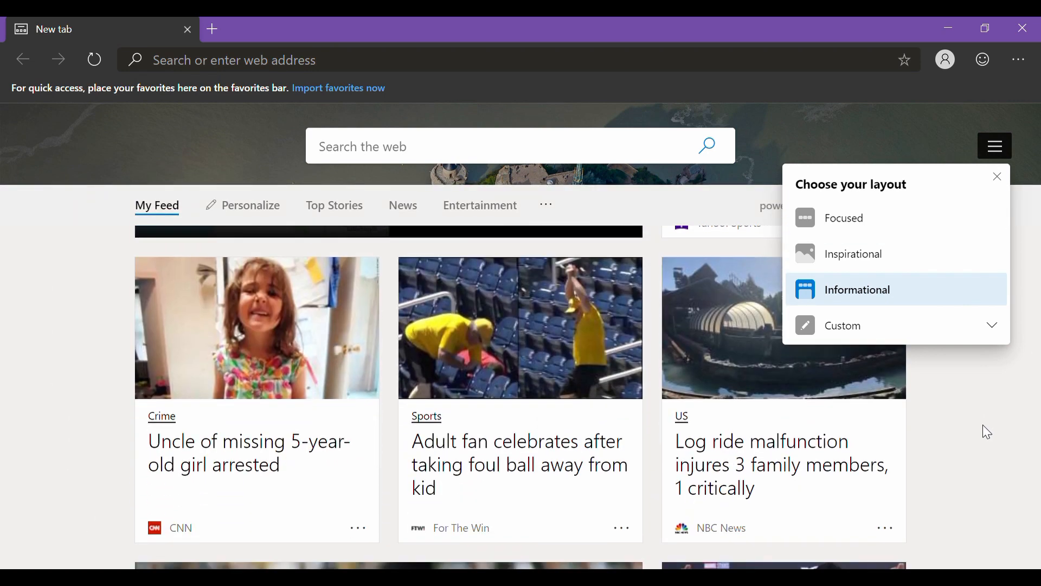
{"action": "left_click", "coordinate": [843, 326]}
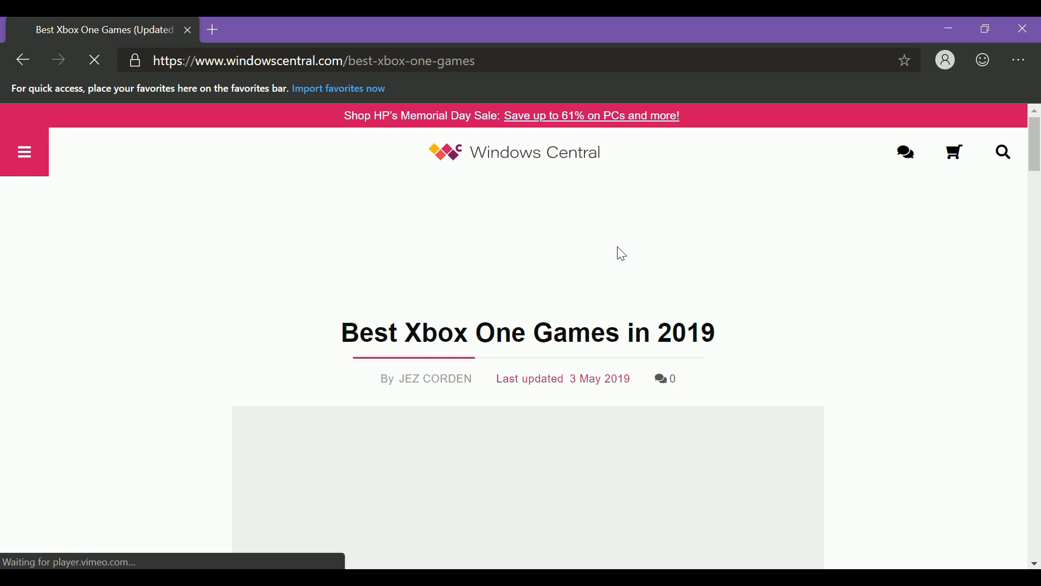
Scroll the Windows Central article, then open Extensions from the Settings and more menu.
{"action": "scroll", "scroll_direction": "down", "scroll_amount": 3}
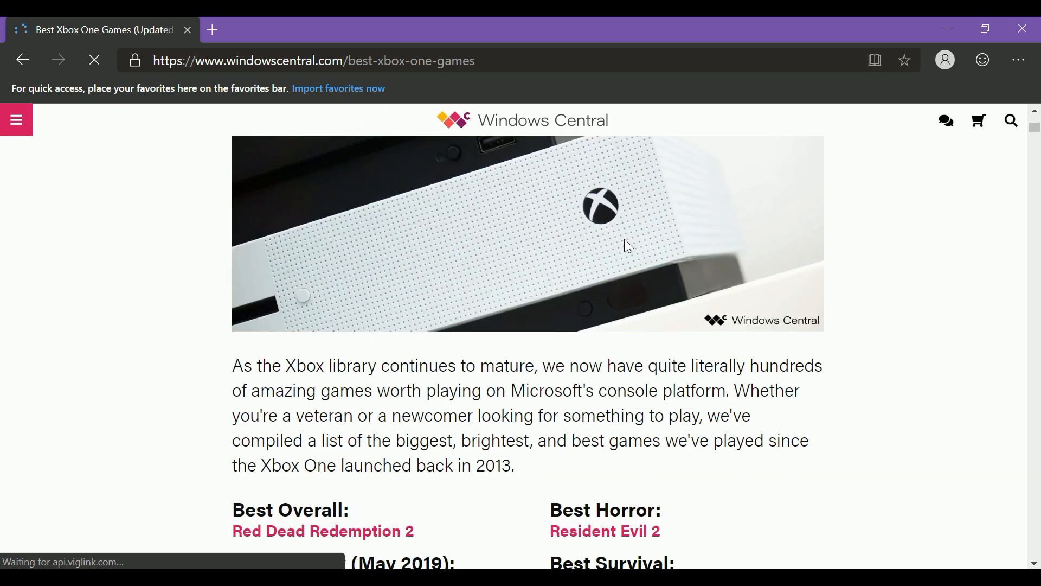
{"action": "scroll", "scroll_direction": "down", "scroll_amount": 3}
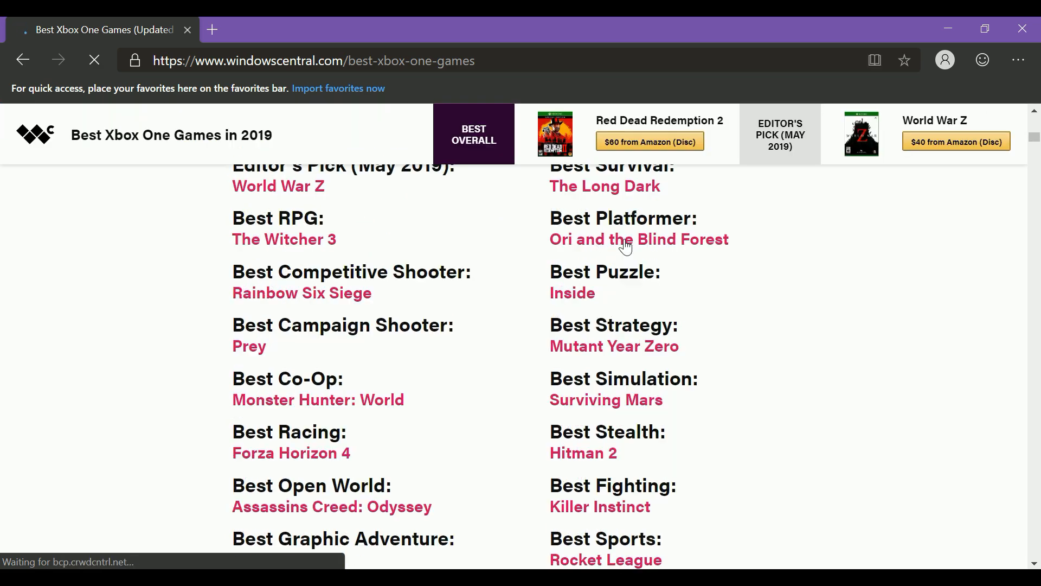
{"action": "scroll", "scroll_direction": "down", "scroll_amount": 3}
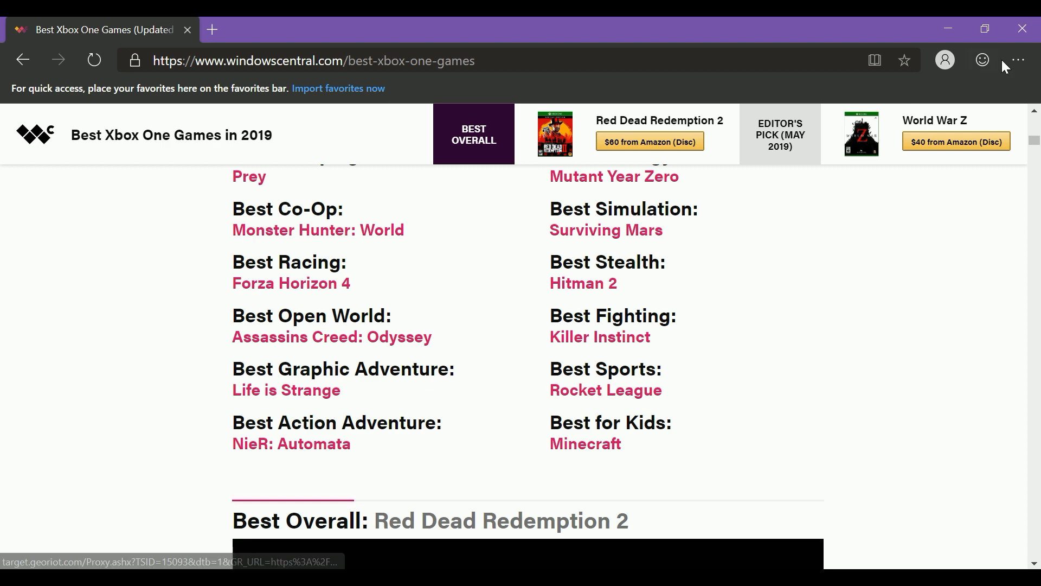
{"action": "left_click", "coordinate": [1019, 60]}
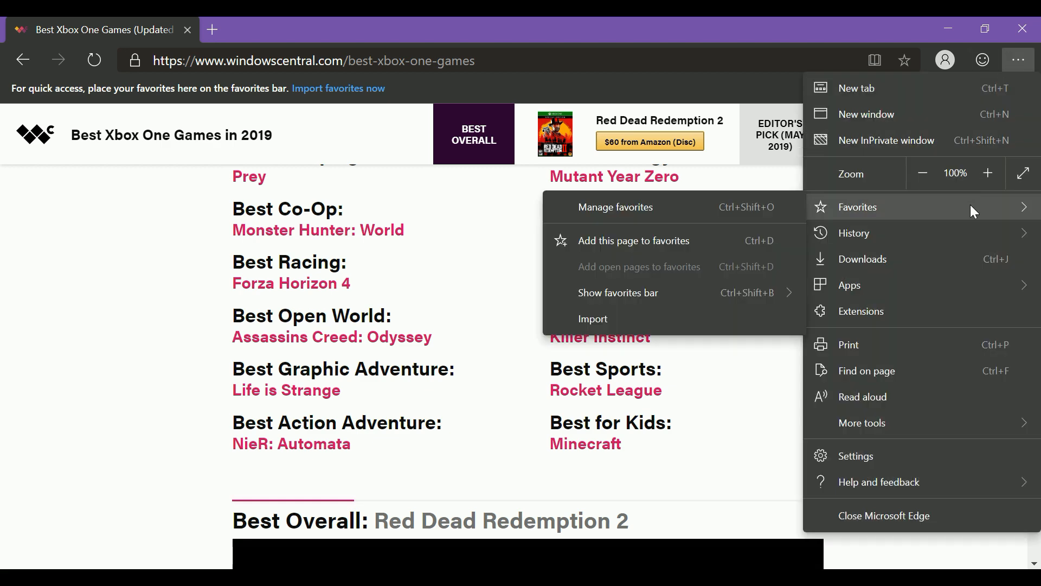
{"action": "mouse_move", "coordinate": [969, 324]}
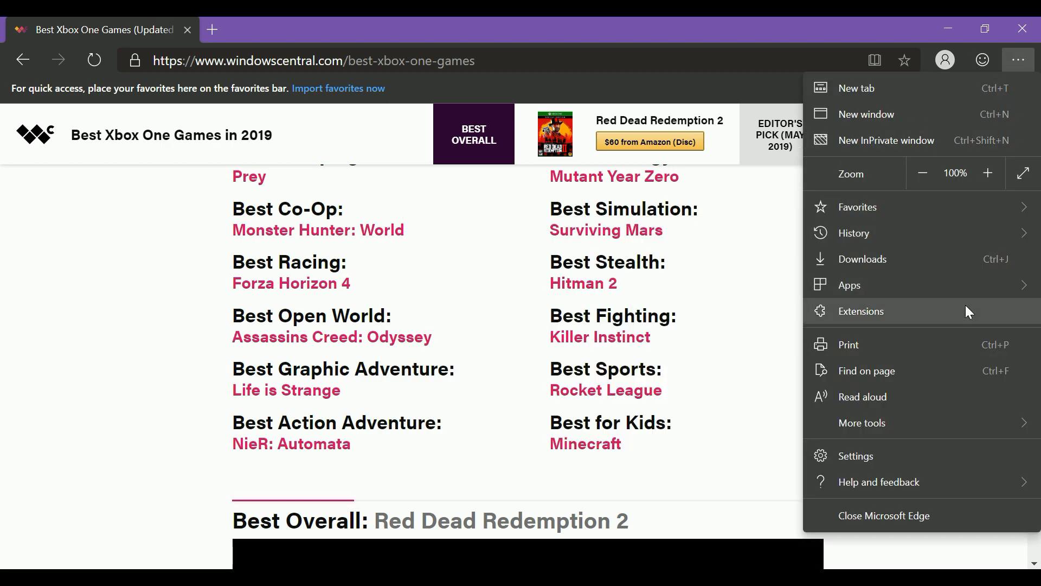
{"action": "left_click", "coordinate": [856, 88]}
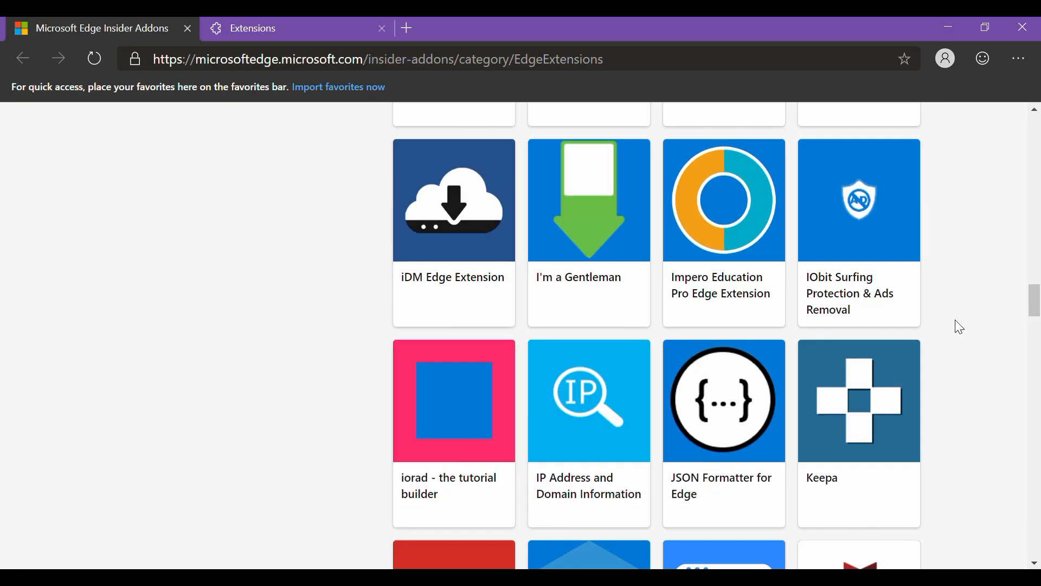
{"action": "scroll", "scroll_direction": "down", "scroll_amount": 3}
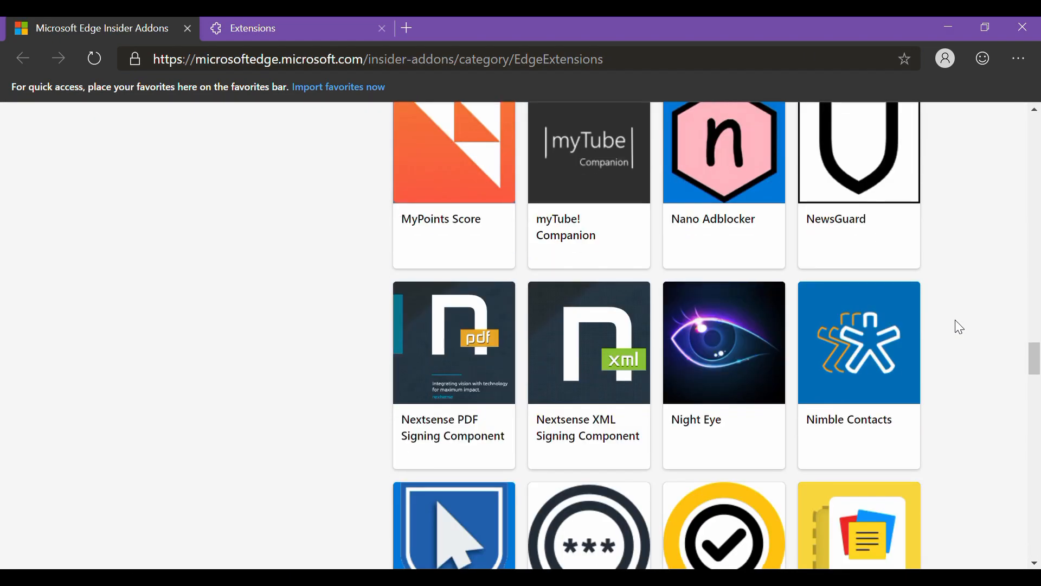
{"action": "scroll", "scroll_direction": "down", "scroll_amount": 3}
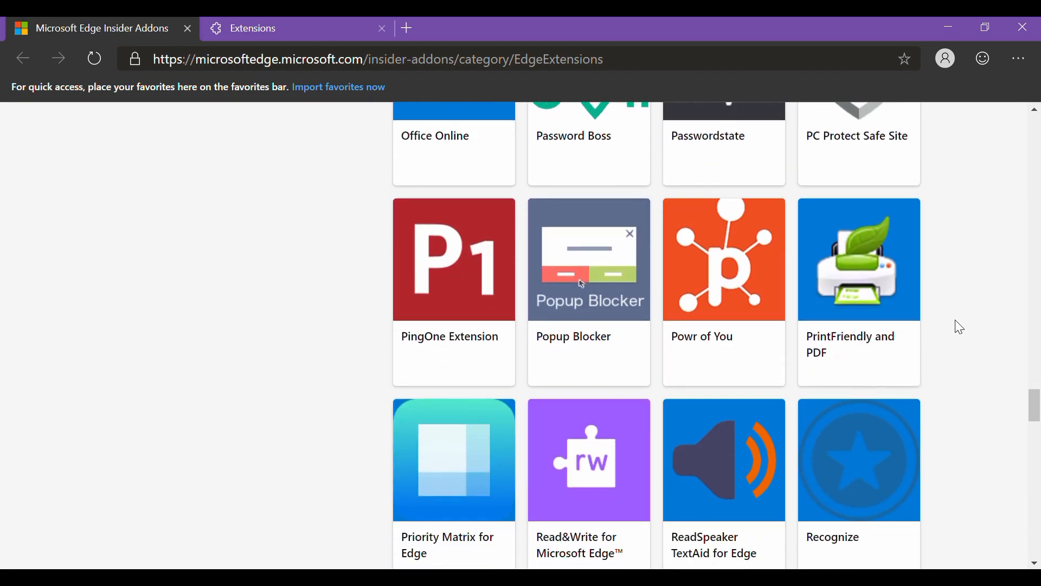
{"action": "scroll", "scroll_direction": "down", "scroll_amount": 3}
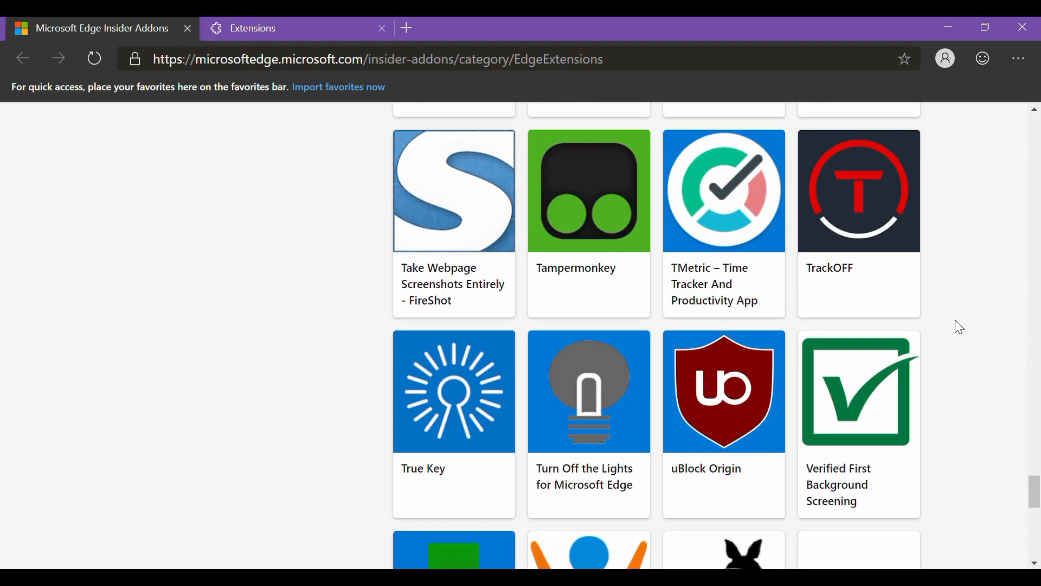
{"action": "scroll", "scroll_direction": "down", "scroll_amount": 3}
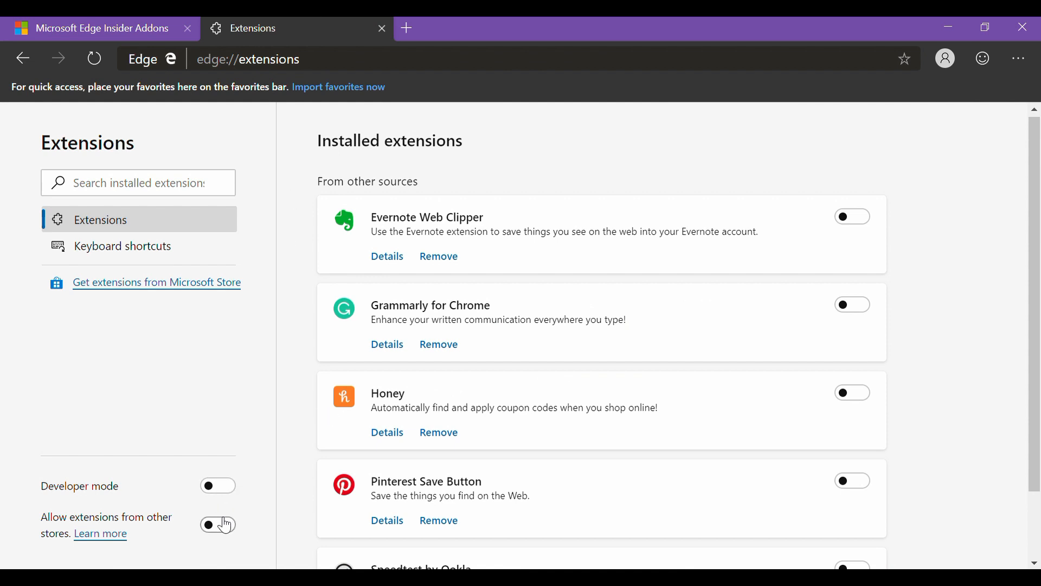
Turn on 'Allow extensions from other stores' and scroll the Chrome Web Store catalogue.
{"action": "left_click", "coordinate": [218, 525]}
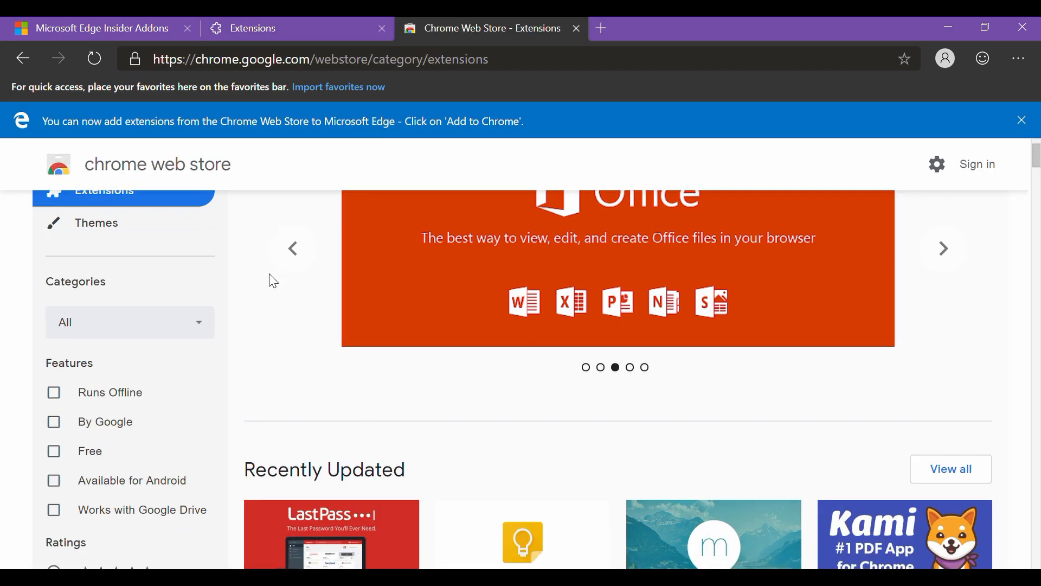
{"action": "scroll", "scroll_direction": "down", "scroll_amount": 3}
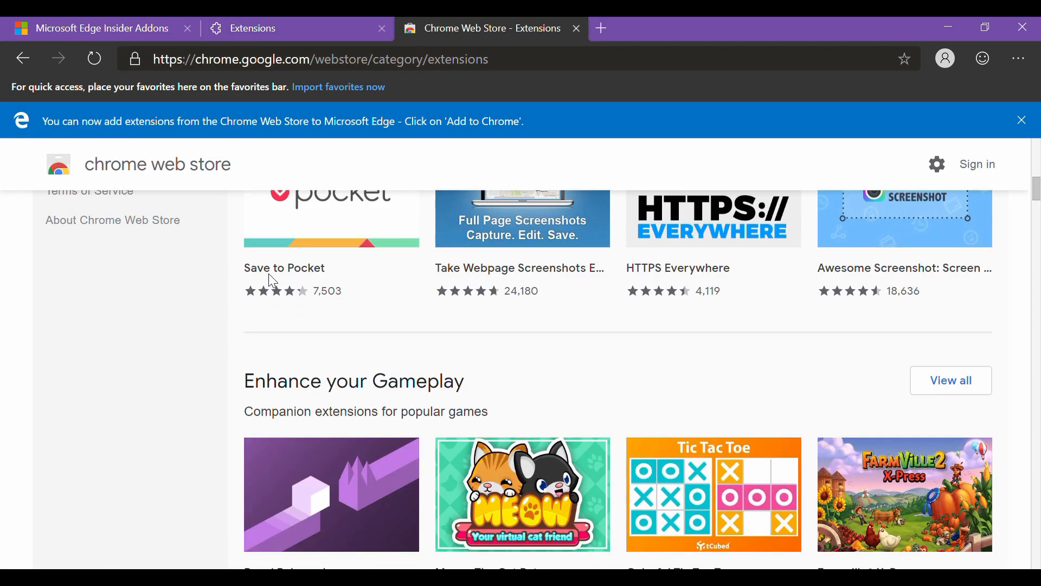
{"action": "scroll", "scroll_direction": "down", "scroll_amount": 3}
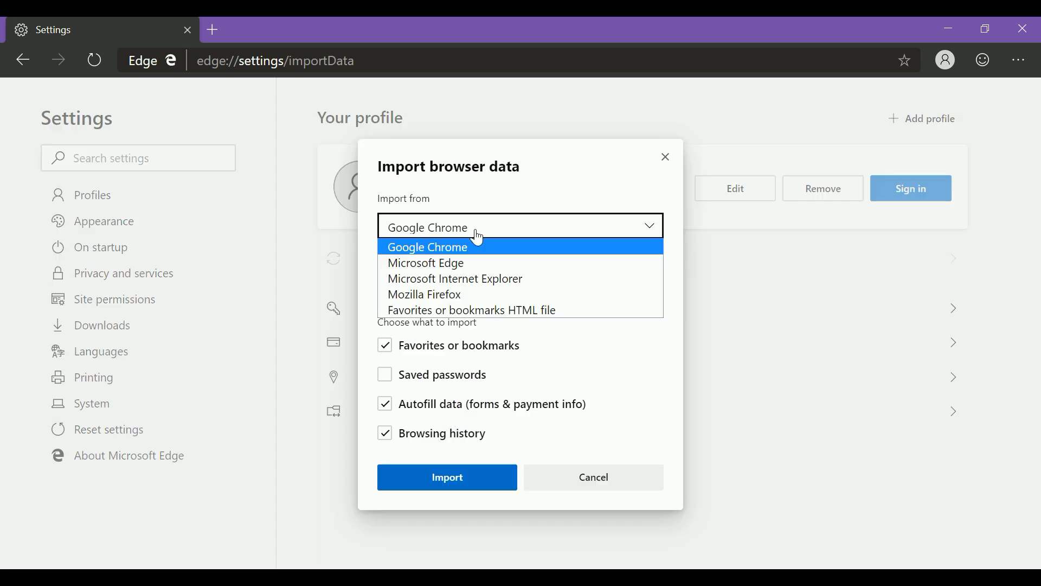
{"action": "mouse_move", "coordinate": [482, 258]}
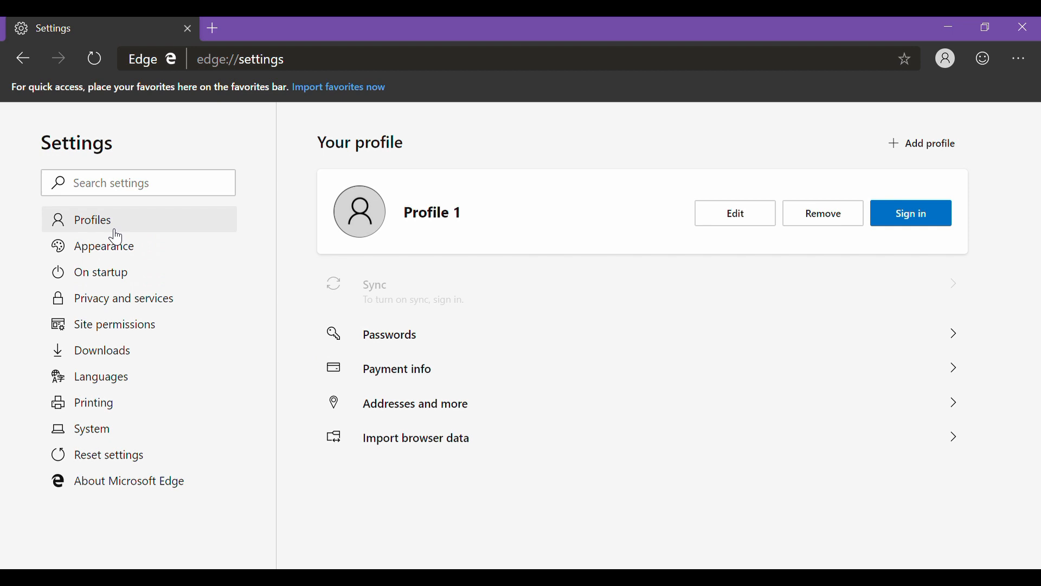
Browse the Appearance, Privacy and services, Downloads and Printing settings pages, then enter edge://flags.
{"action": "left_click", "coordinate": [103, 246]}
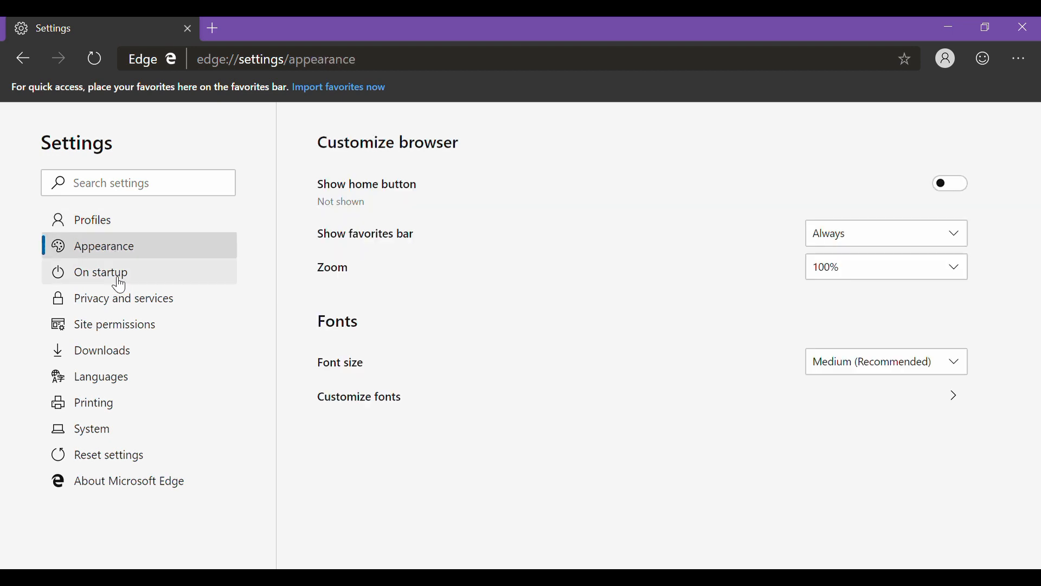
{"action": "left_click", "coordinate": [124, 298]}
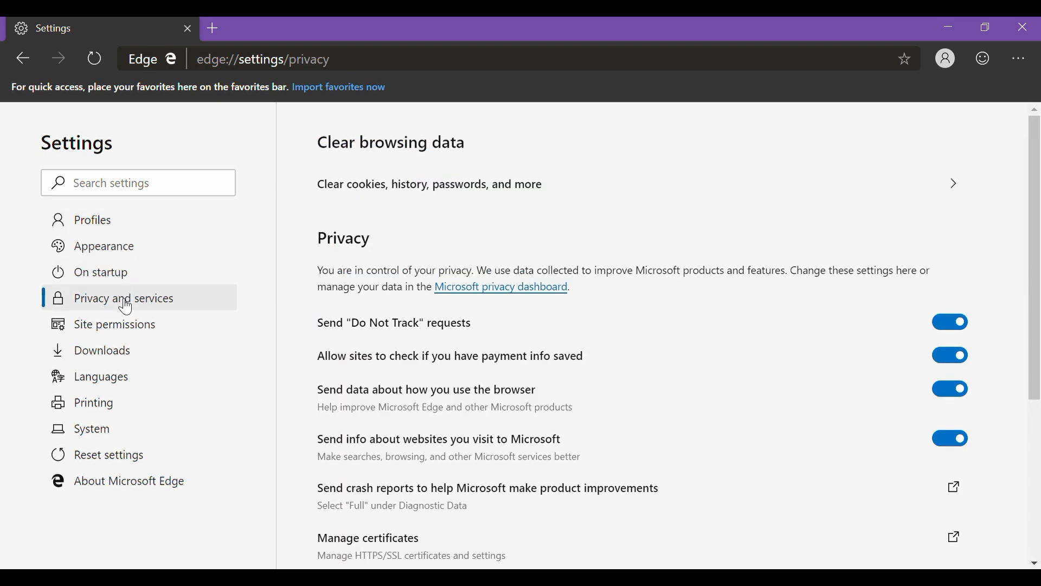
{"action": "left_click", "coordinate": [102, 351]}
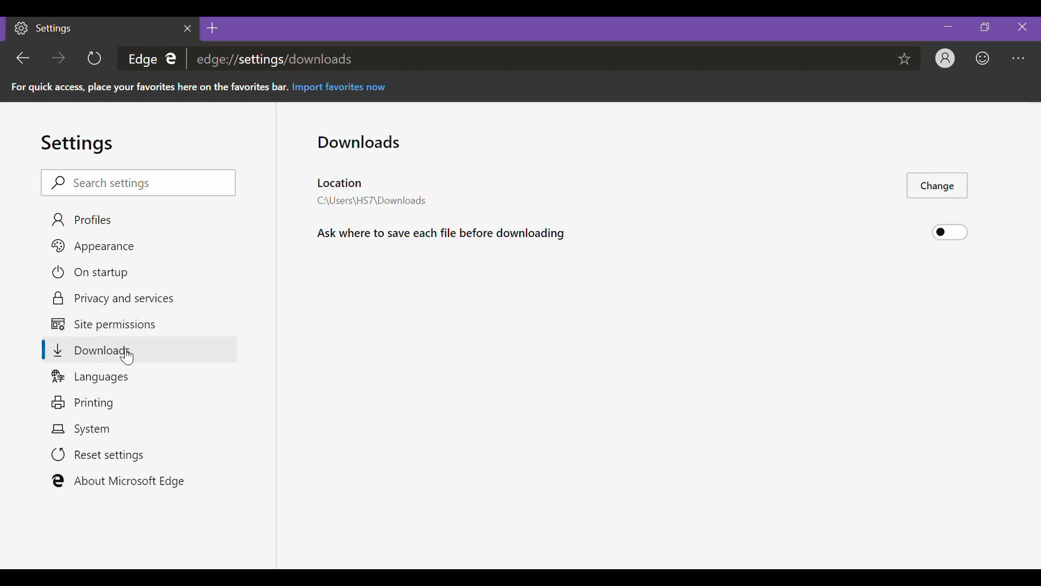
{"action": "left_click", "coordinate": [93, 402]}
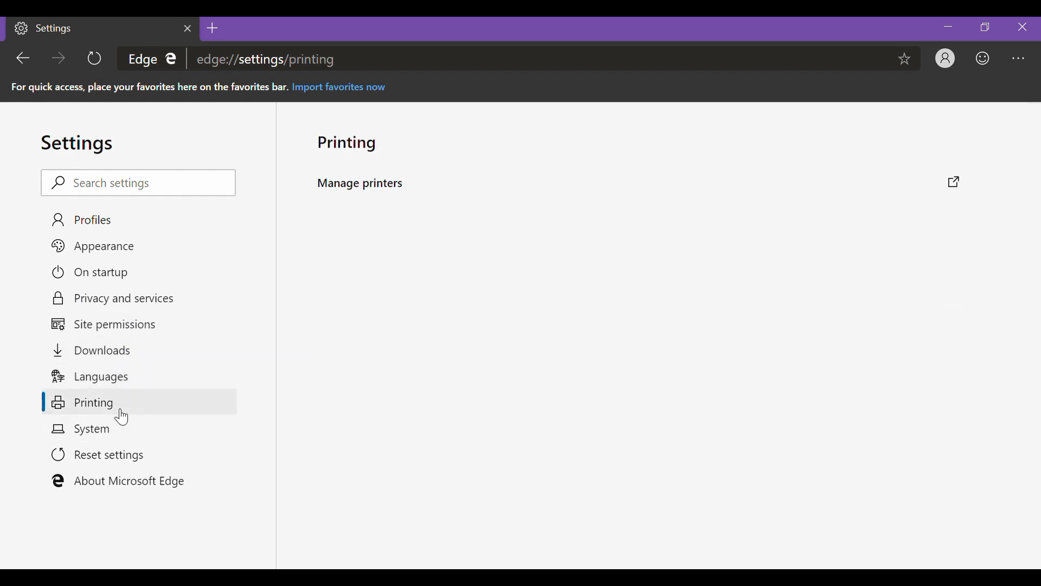
{"action": "type", "text": "edge://flags"}
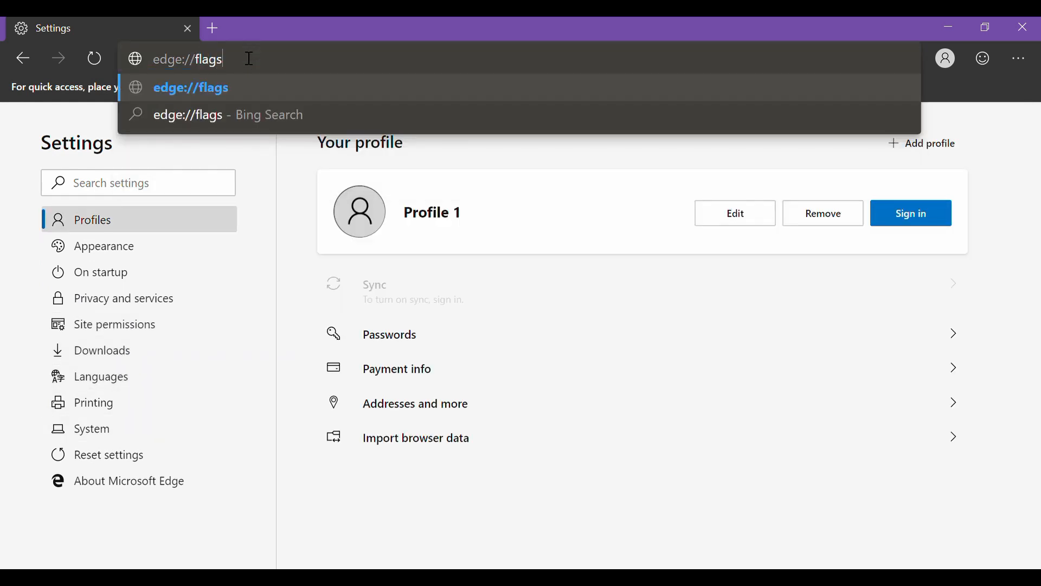
Load edge://flags, scroll the experiments, and search the flags for 'playready'.
{"action": "key", "text": "Enter"}
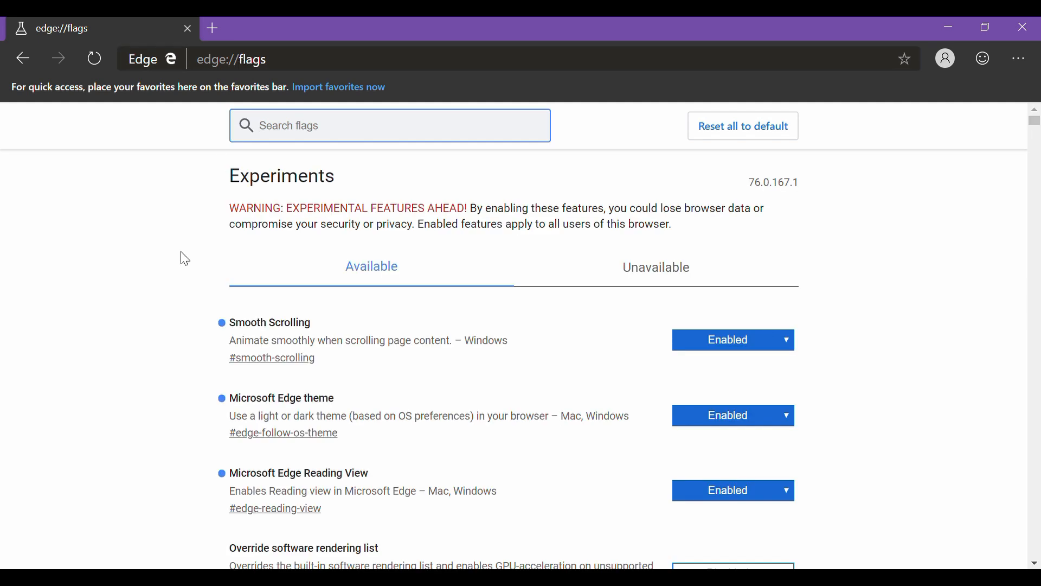
{"action": "scroll", "scroll_direction": "down", "scroll_amount": 3}
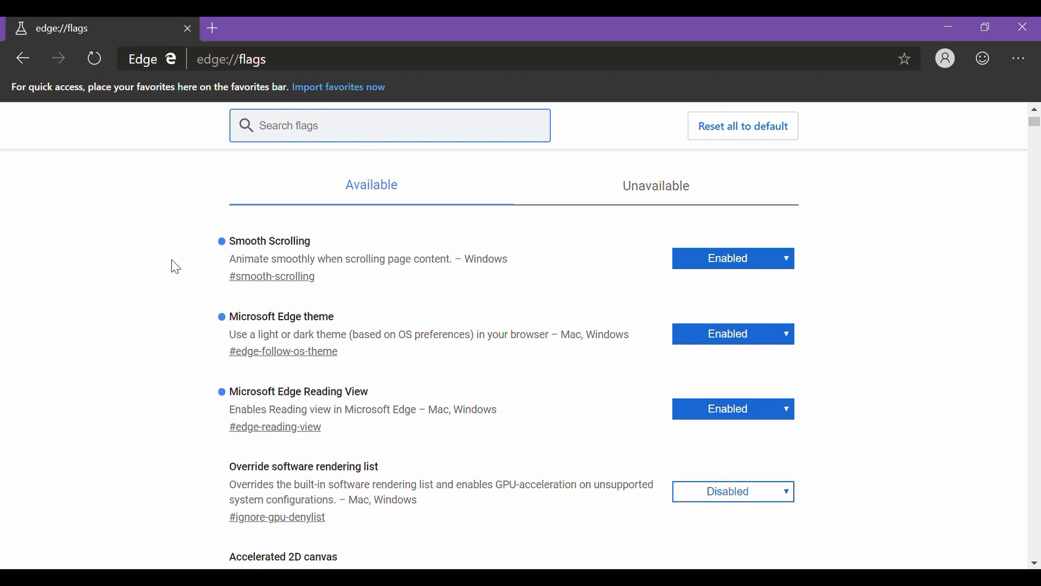
{"action": "scroll", "scroll_direction": "down", "scroll_amount": 3}
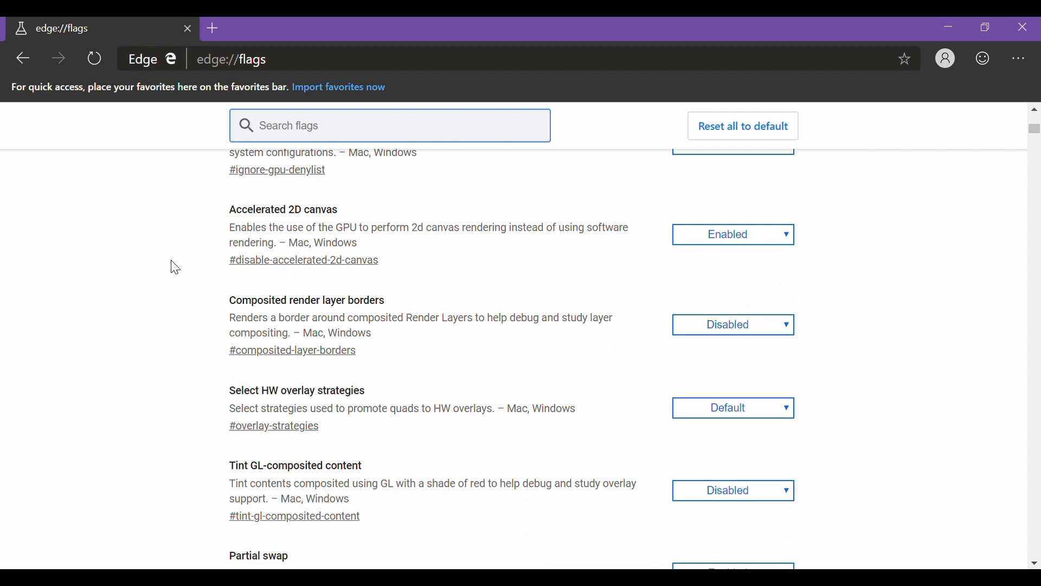
{"action": "scroll", "scroll_direction": "down", "scroll_amount": 3}
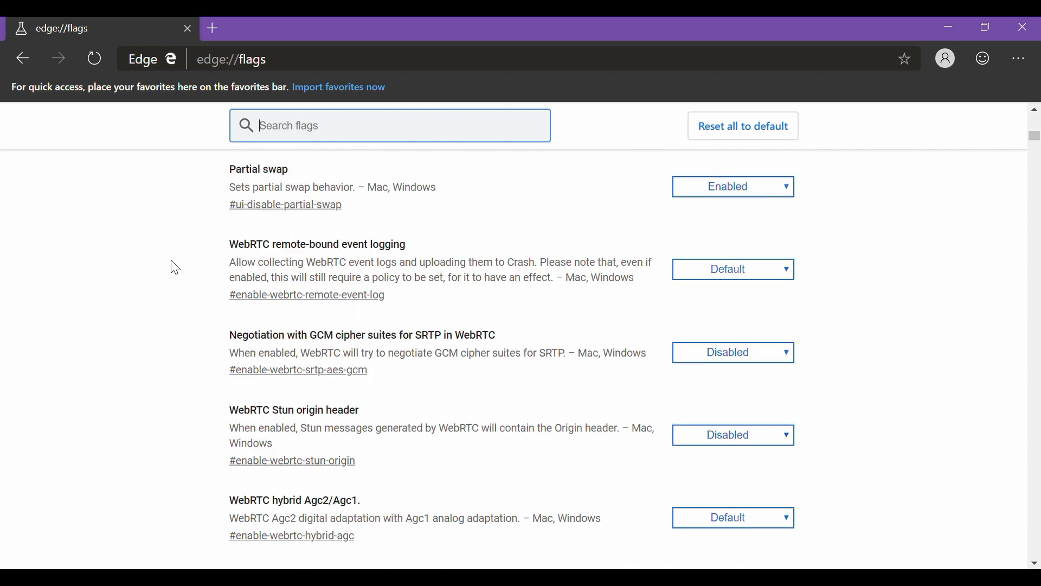
{"action": "type", "text": "playrea"}
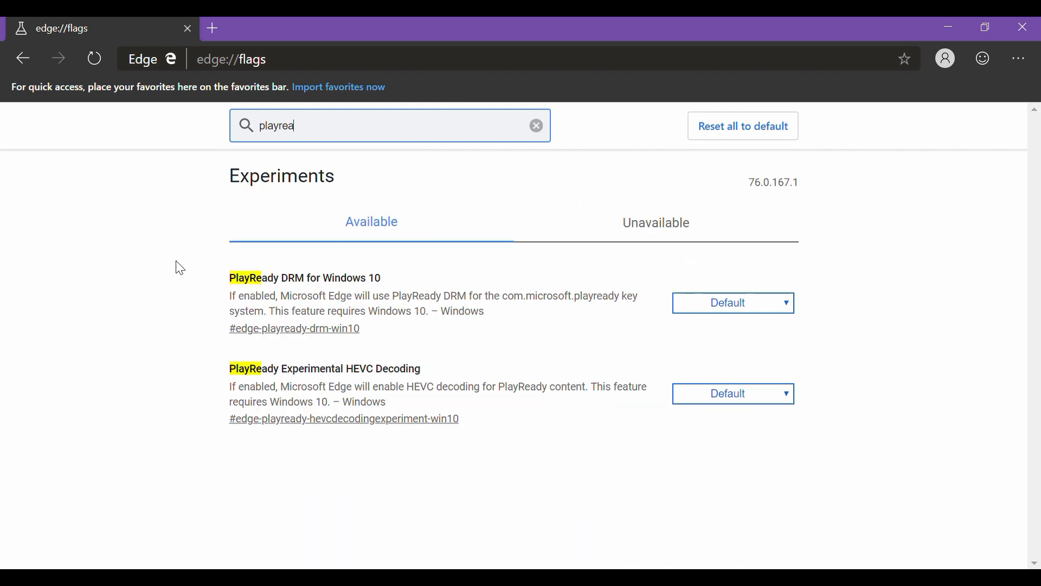
{"action": "type", "text": "dy"}
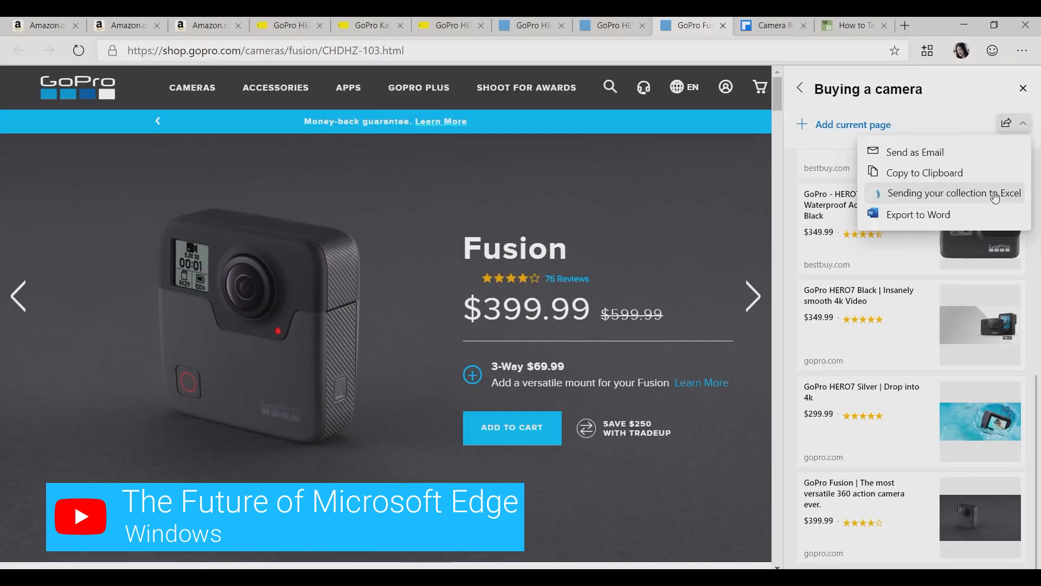
Send the Buying a camera collection to Excel, then view the wikiHow photography article.
{"action": "left_click", "coordinate": [949, 193]}
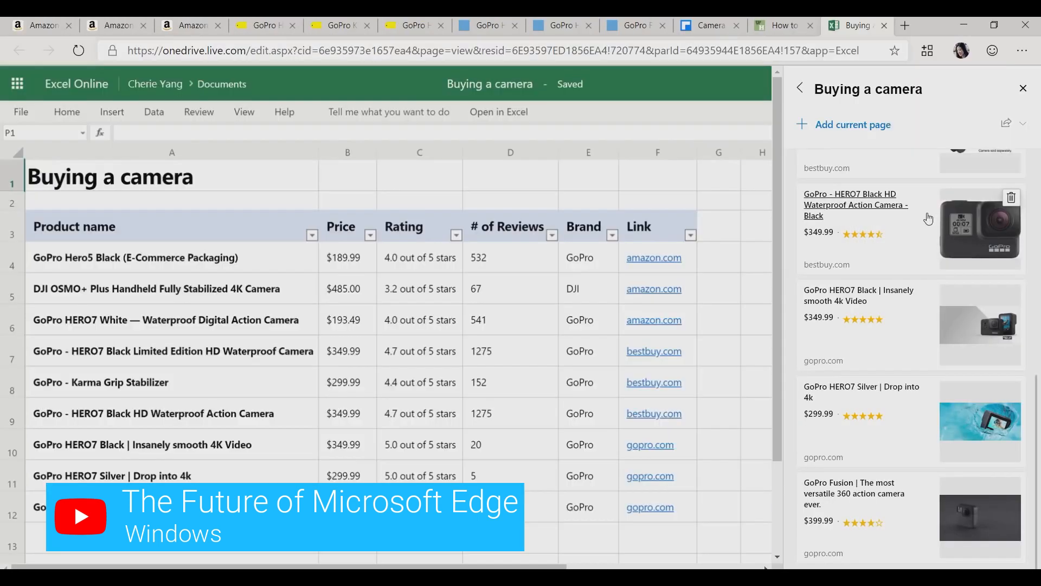
{"action": "left_click", "coordinate": [709, 26]}
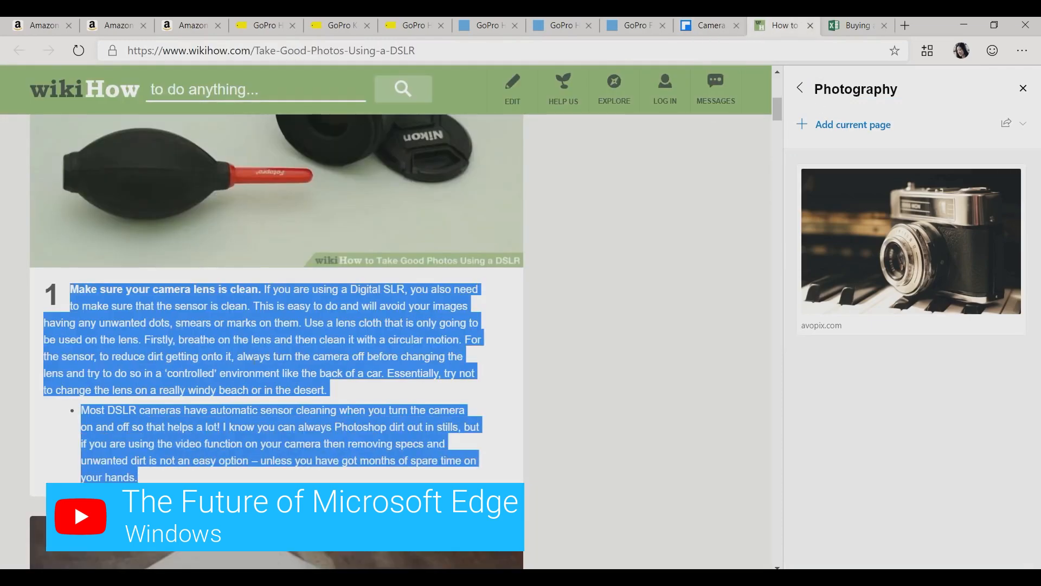
{"action": "left_click", "coordinate": [1008, 123]}
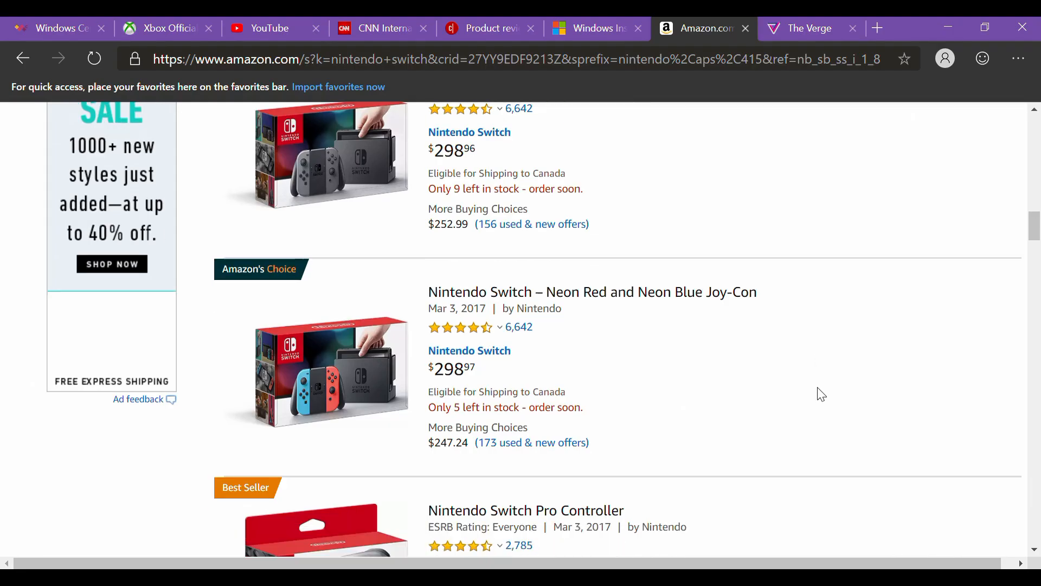
Open the Neon Red and Blue Nintendo Switch listing, then The Verge's Science > SpaceX coverage.
{"action": "left_click", "coordinate": [592, 292]}
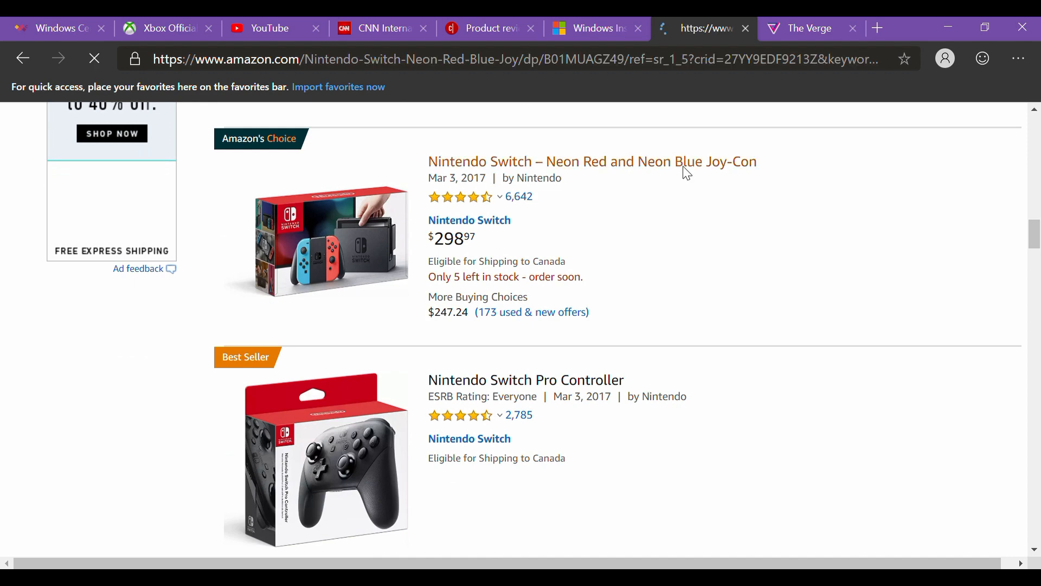
{"action": "left_click", "coordinate": [810, 29]}
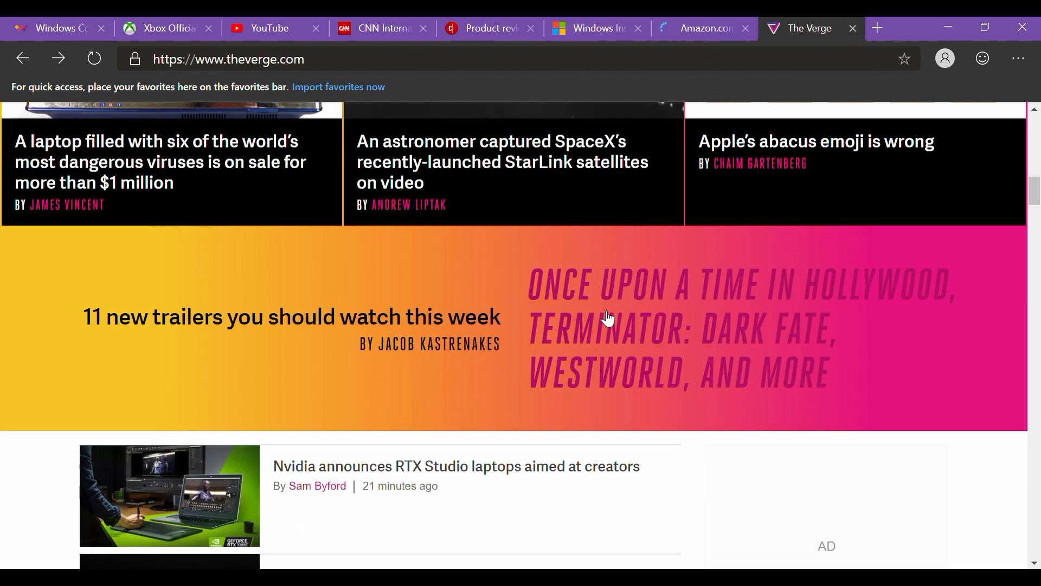
{"action": "scroll", "scroll_direction": "down", "scroll_amount": 3}
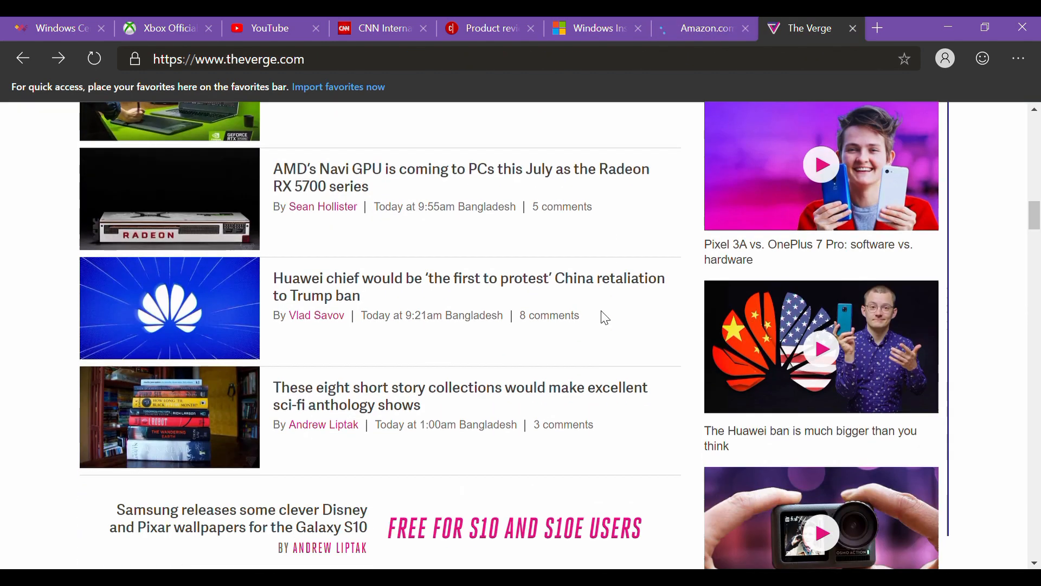
{"action": "scroll", "scroll_direction": "up", "scroll_amount": 3}
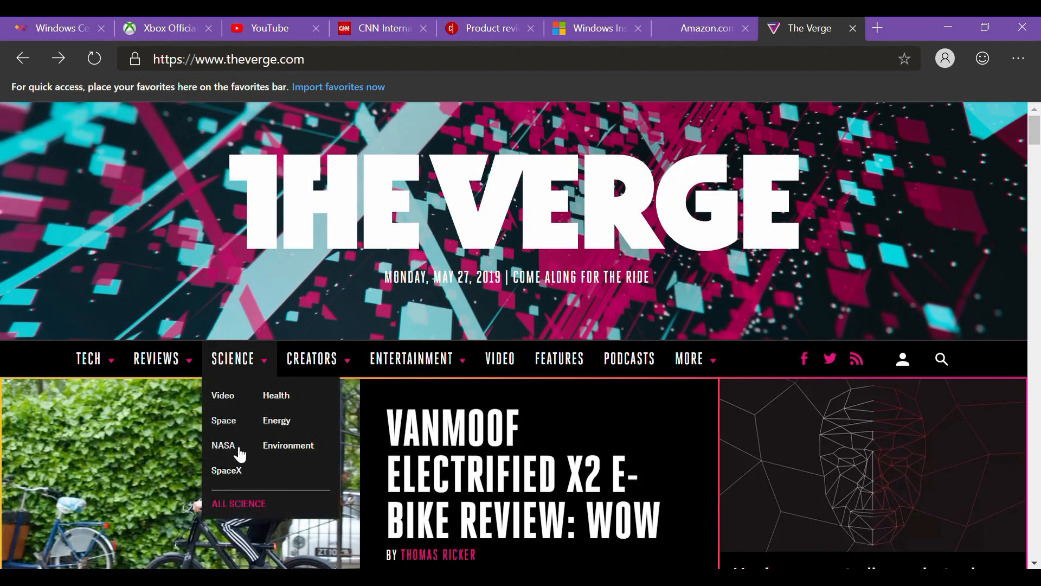
{"action": "left_click", "coordinate": [227, 470]}
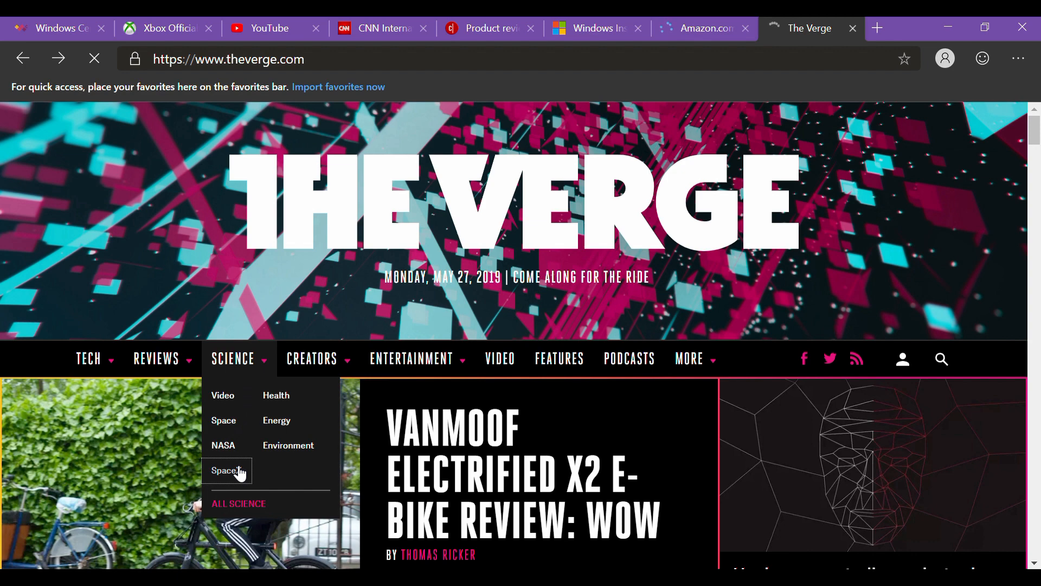
{"action": "left_click", "coordinate": [225, 470]}
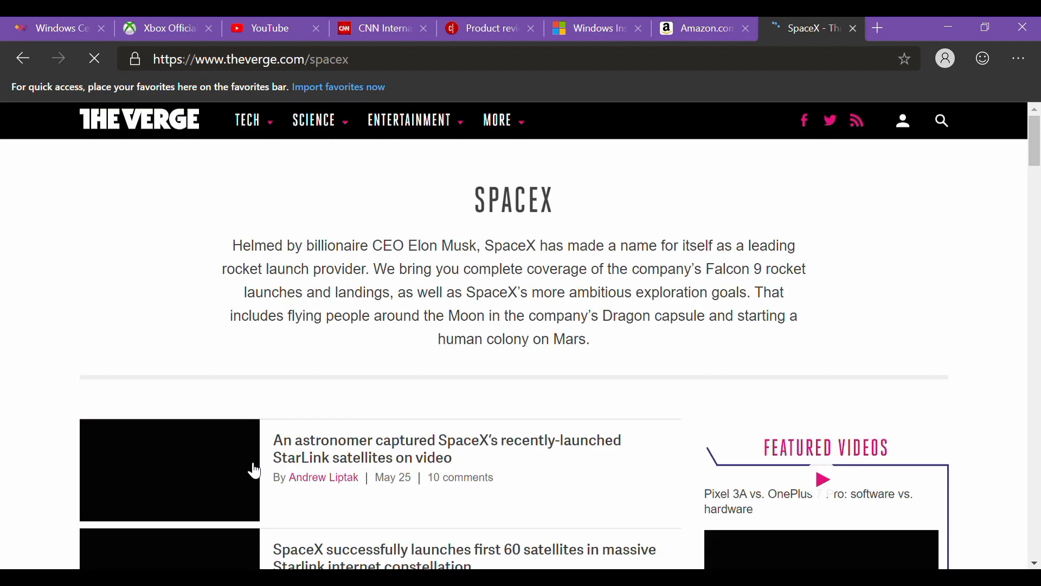
{"action": "scroll", "scroll_direction": "down", "scroll_amount": 3}
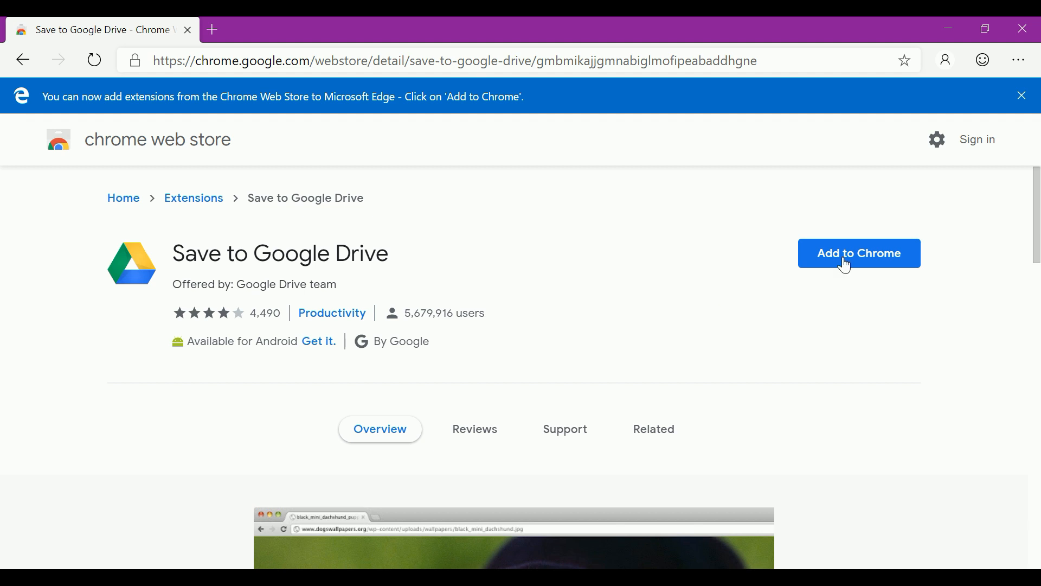
Add the Save to Google Drive extension and check it in the installed extensions list.
{"action": "left_click", "coordinate": [859, 253]}
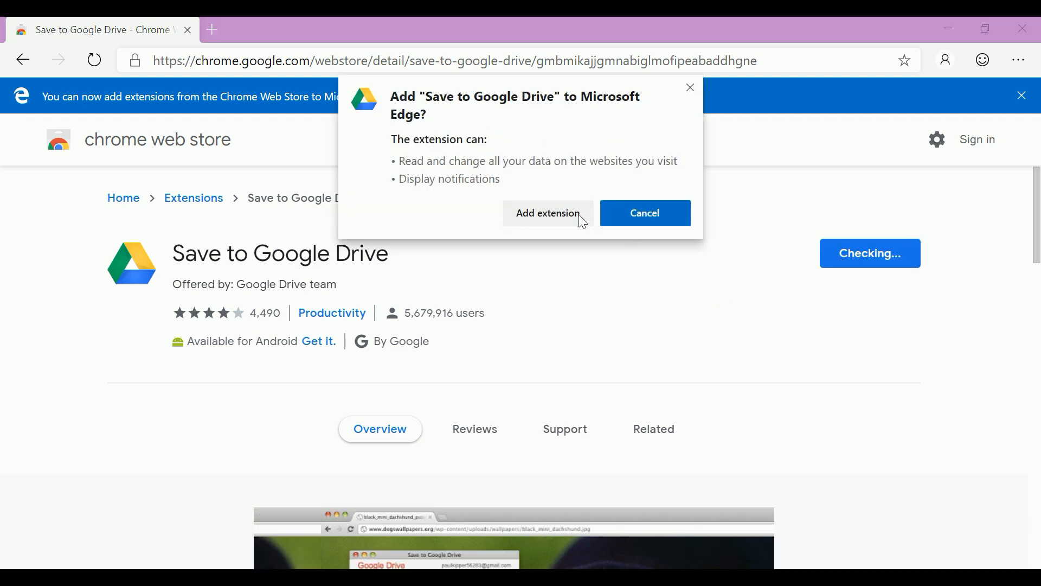
{"action": "left_click", "coordinate": [547, 212]}
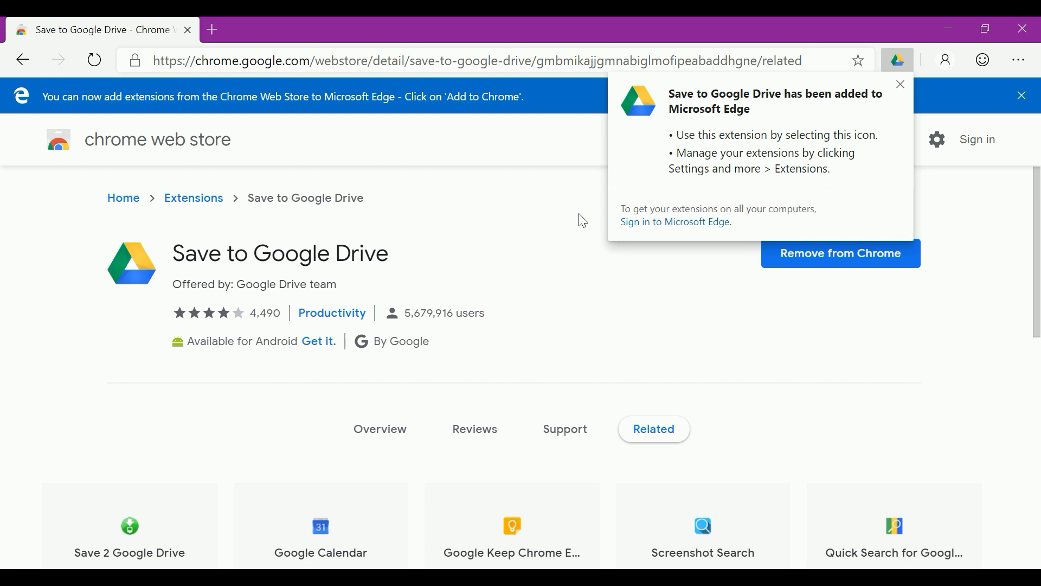
{"action": "left_click", "coordinate": [1018, 60]}
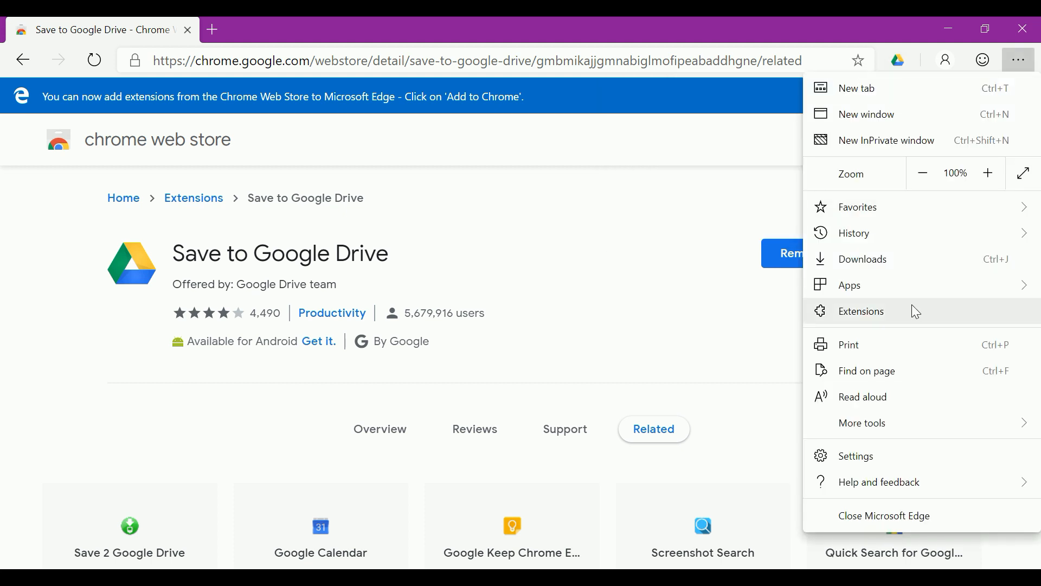
{"action": "left_click", "coordinate": [861, 311]}
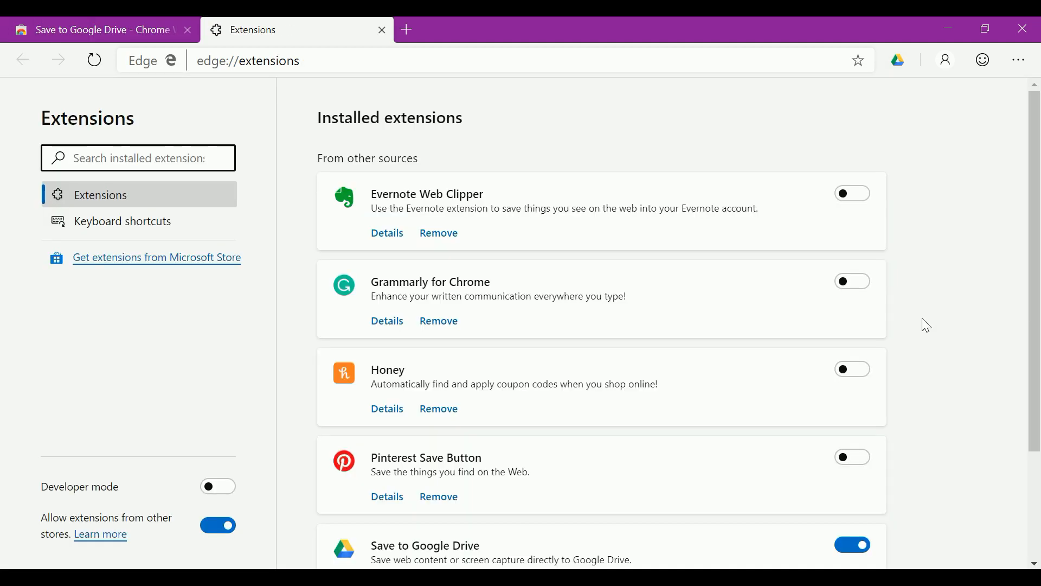
{"action": "scroll", "scroll_direction": "down", "scroll_amount": 3}
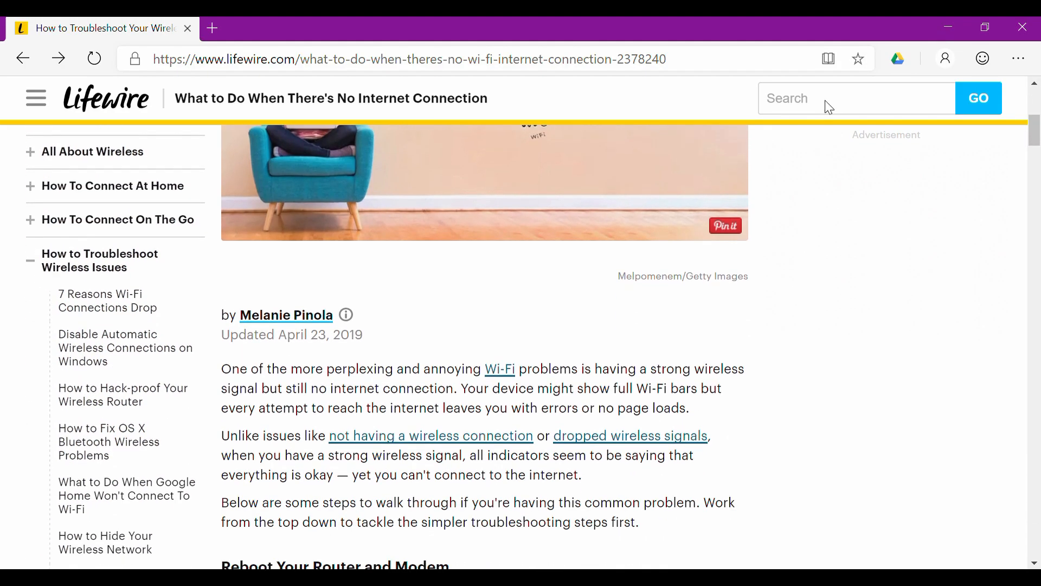
Open the Lifewire Wi-Fi troubleshooting article in reading view and scroll to the router reboot section.
{"action": "left_click", "coordinate": [828, 58]}
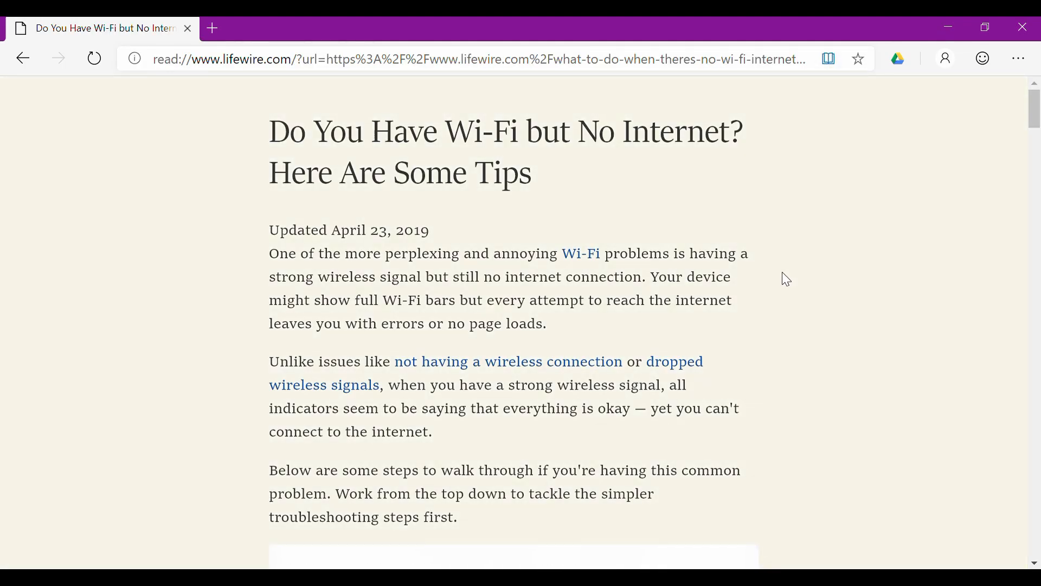
{"action": "scroll", "scroll_direction": "down", "scroll_amount": 3}
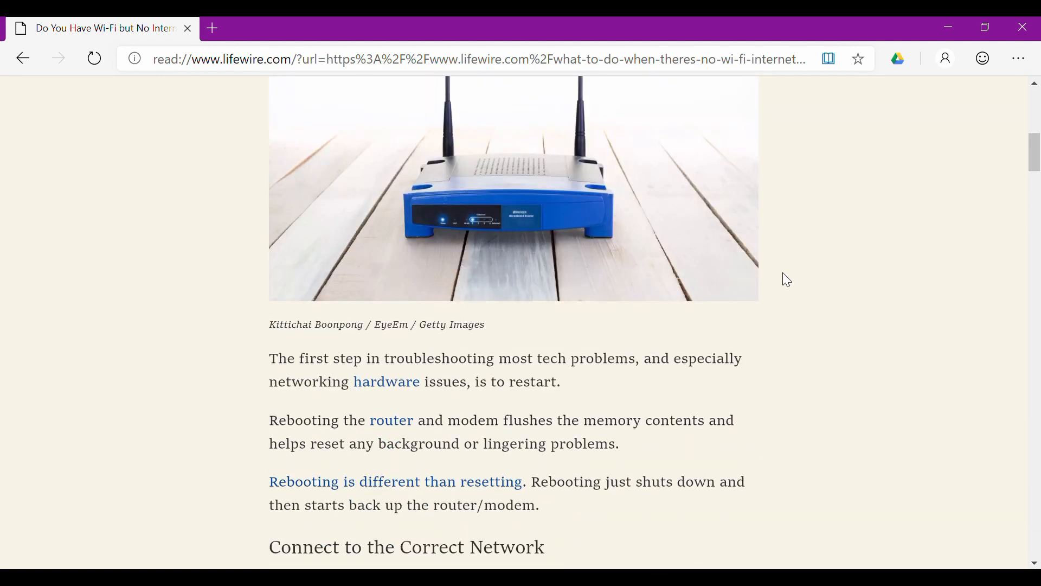